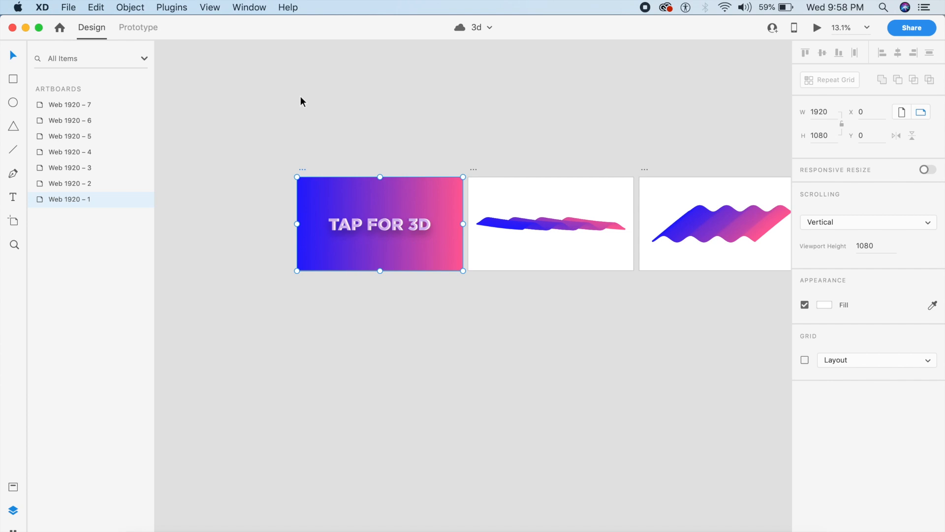
# - Run the desktop preview and tap the TAP FOR 3D screen to play its animation
pyautogui.click(817, 28)
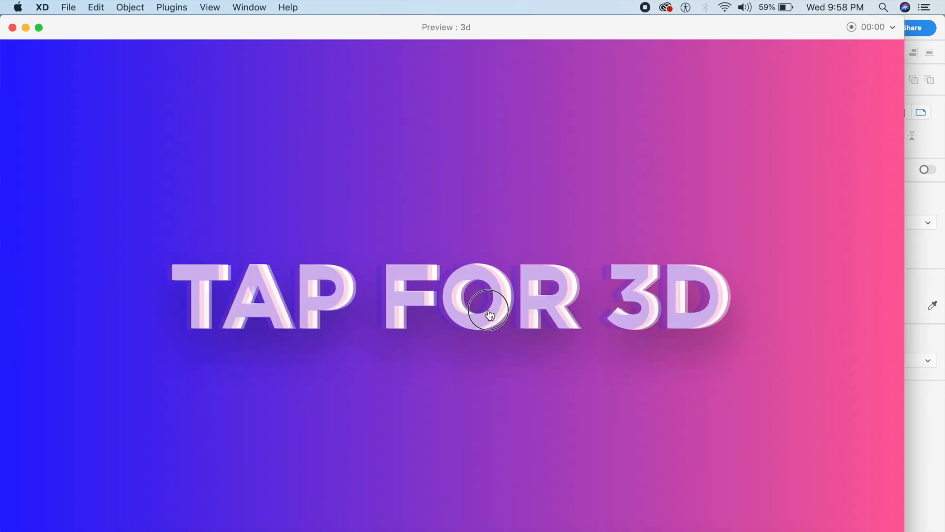
pyautogui.click(488, 307)
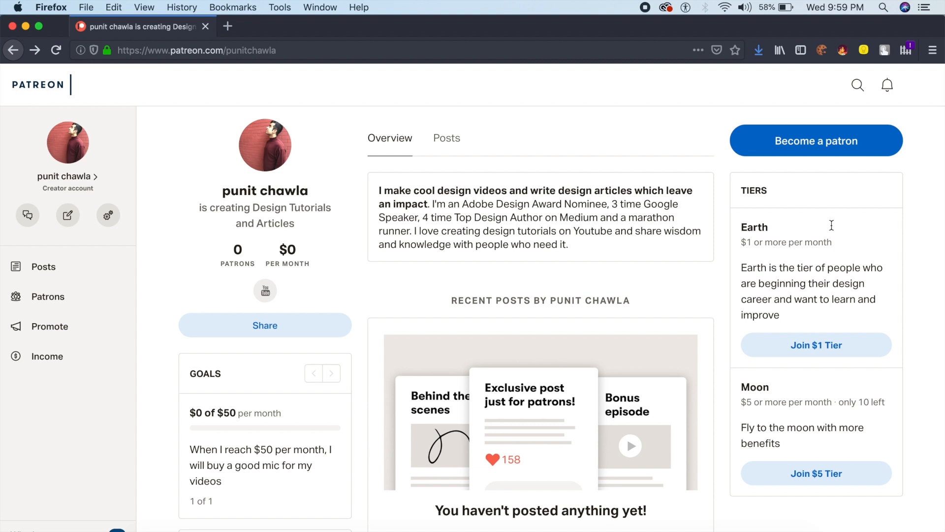
pyautogui.moveTo(861, 152)
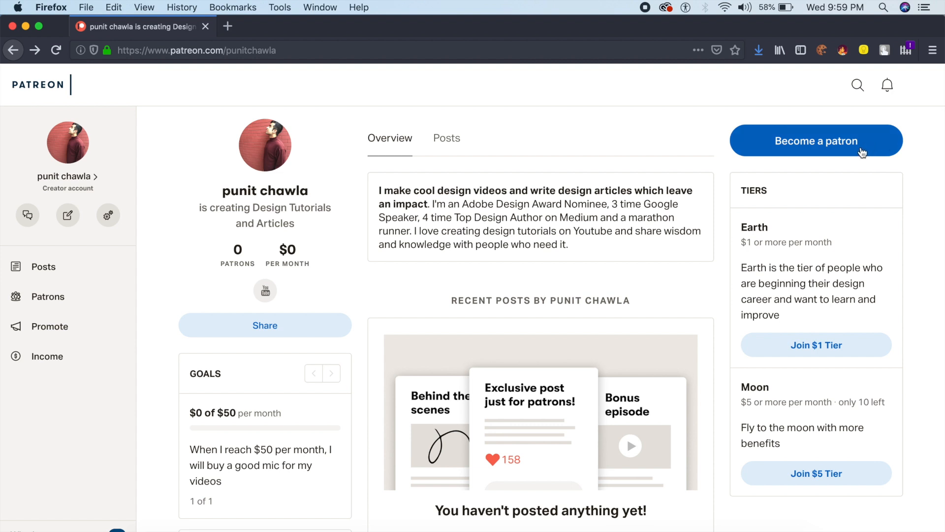
pyautogui.moveTo(801, 153)
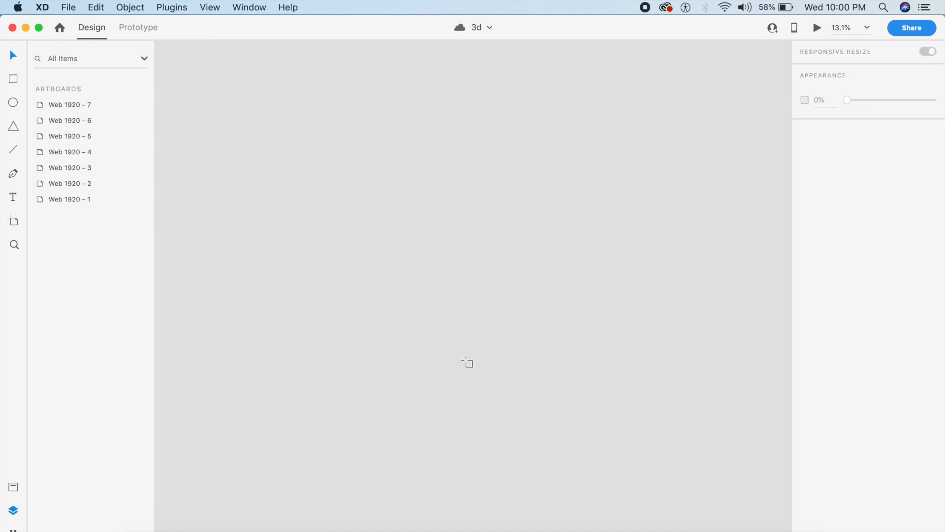
# - Create artboard Web 1920-8 and draw a 50×50 borderless blue ellipse near its left edge
pyautogui.click(13, 222)
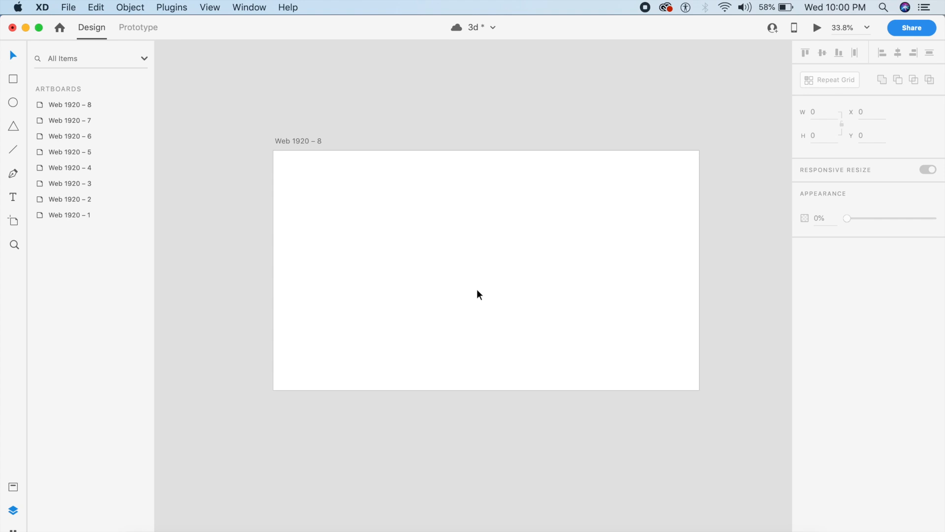
pyautogui.click(12, 101)
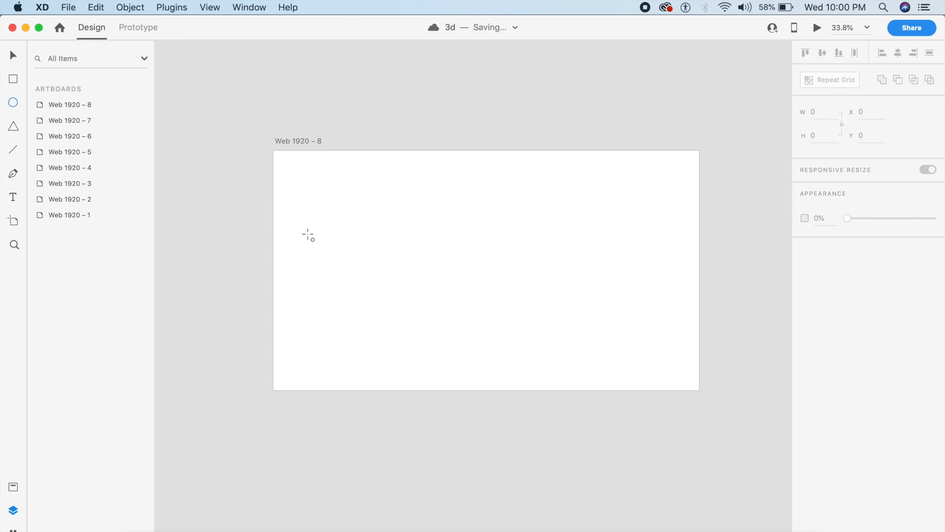
pyautogui.moveTo(309, 236); pyautogui.dragTo(326, 253)
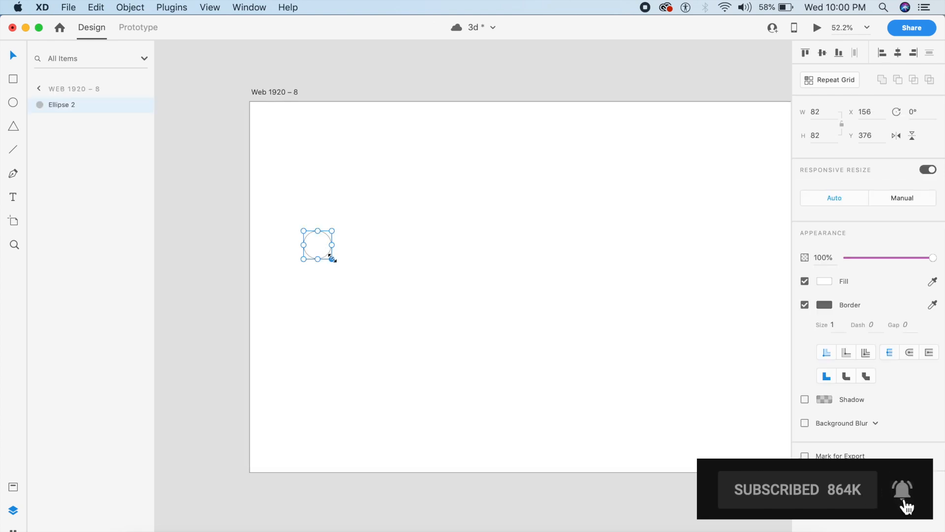
pyautogui.moveTo(333, 259); pyautogui.dragTo(324, 250)
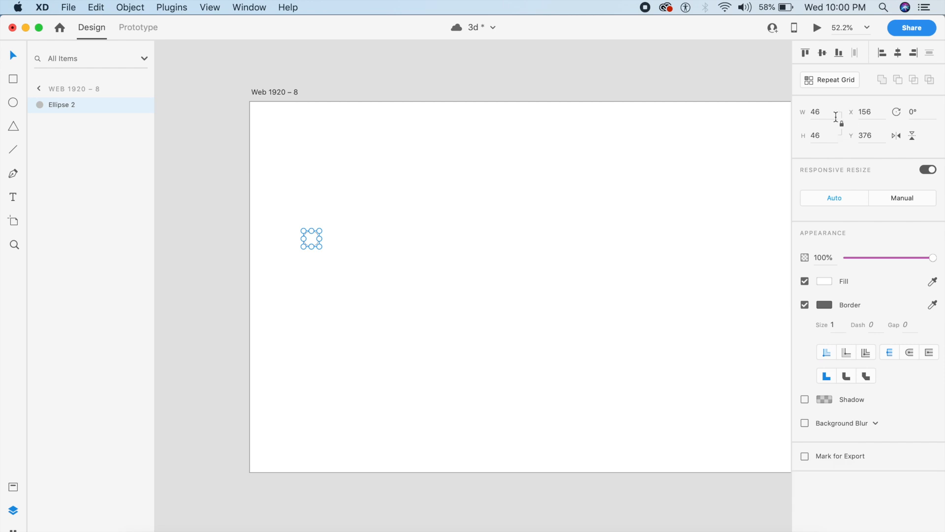
pyautogui.write('50')
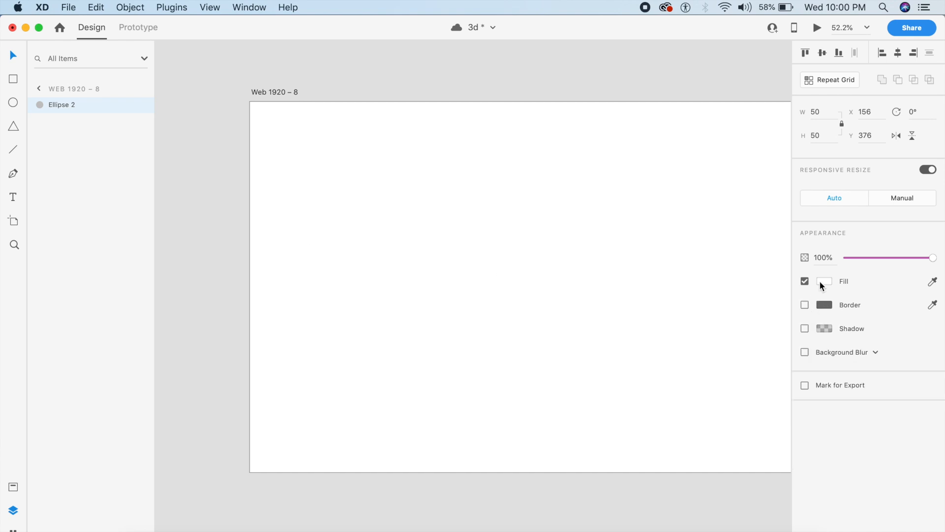
pyautogui.click(826, 281)
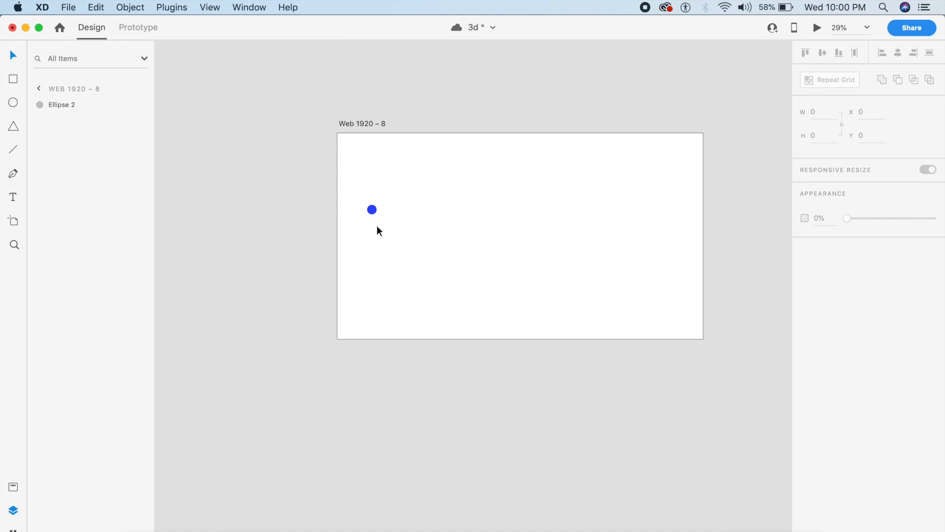
# - Repeat-grid the blue dot into a row with a negative gap so the dots overlap
pyautogui.click(373, 209)
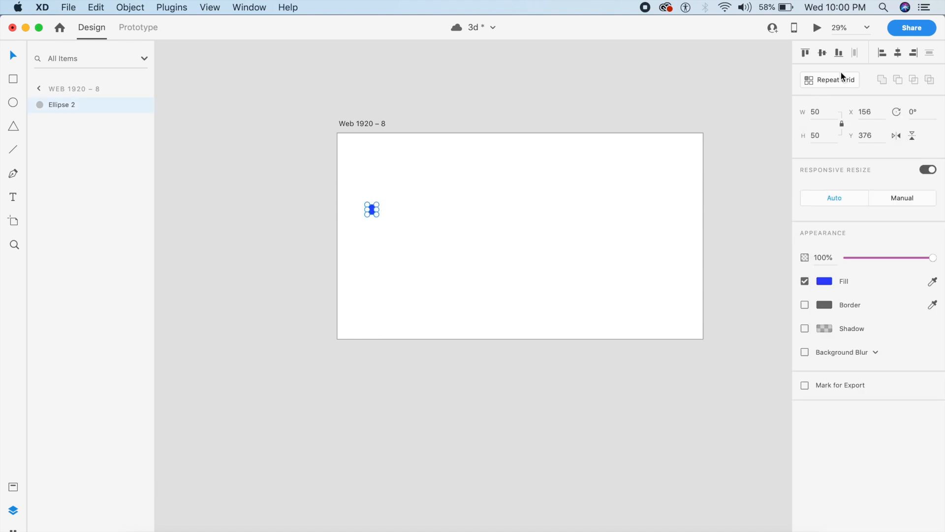
pyautogui.moveTo(836, 80)
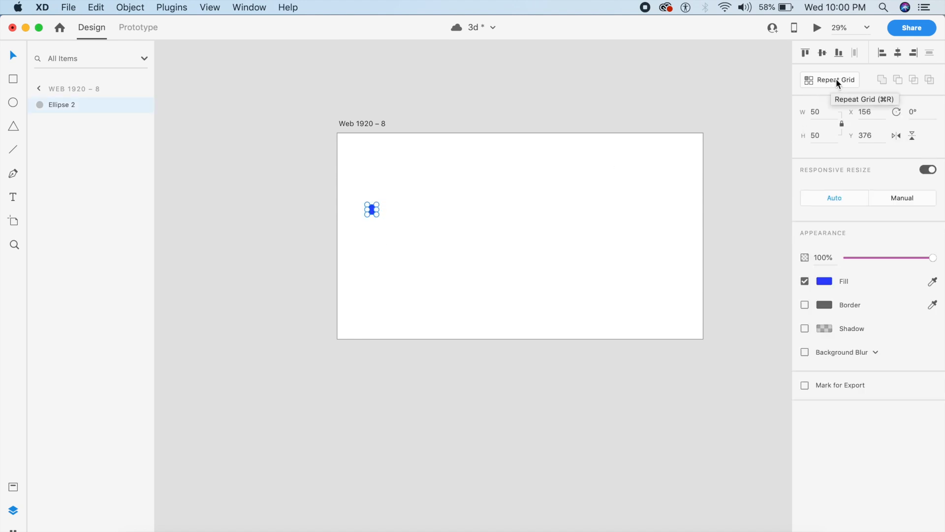
pyautogui.click(835, 79)
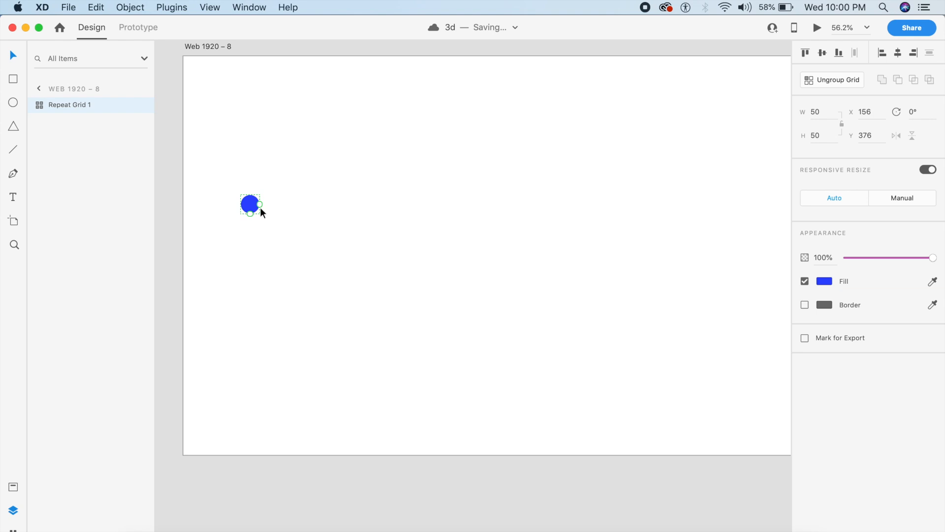
pyautogui.moveTo(259, 204); pyautogui.dragTo(735, 204)
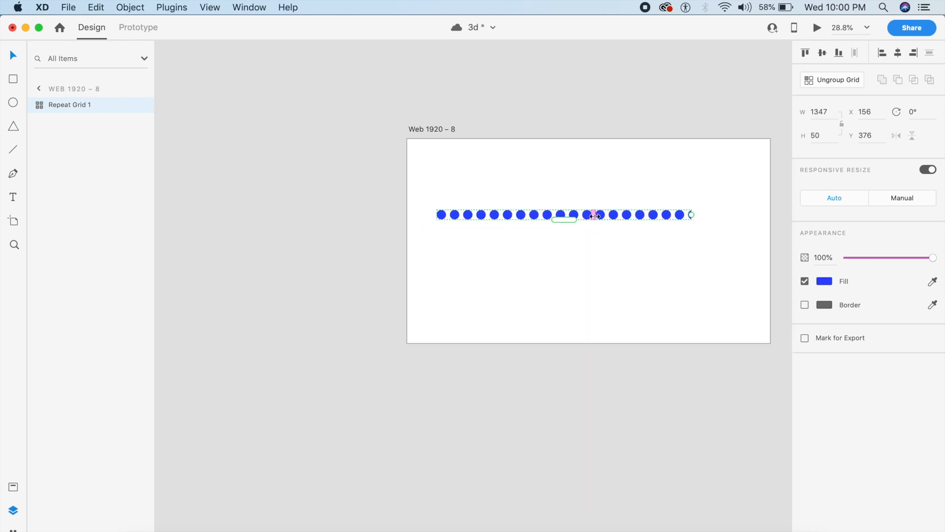
pyautogui.moveTo(594, 214); pyautogui.dragTo(588, 217)
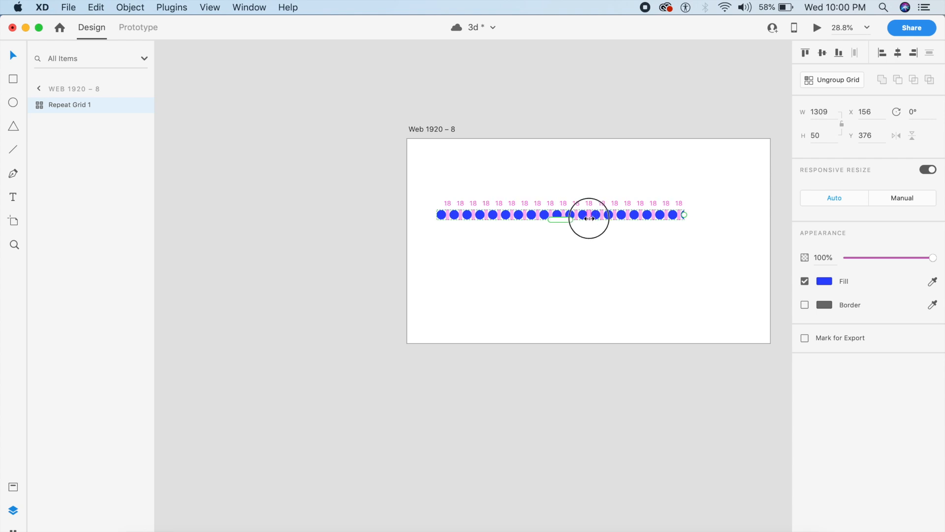
pyautogui.moveTo(685, 215); pyautogui.dragTo(658, 215)
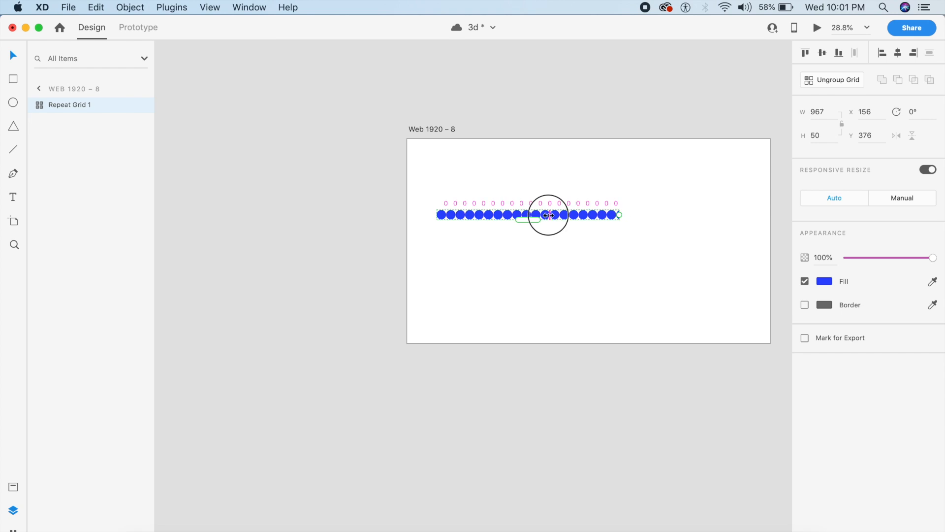
pyautogui.moveTo(619, 214); pyautogui.dragTo(597, 213)
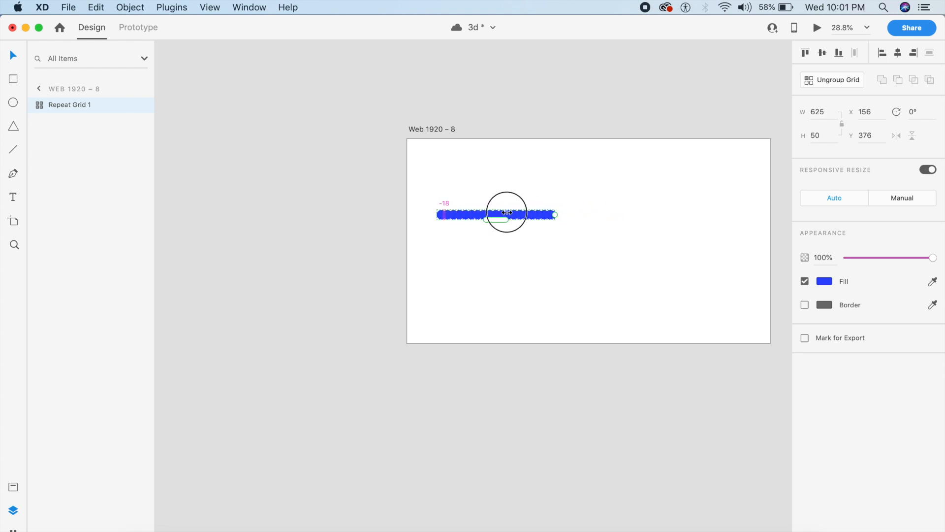
pyautogui.moveTo(553, 213); pyautogui.dragTo(533, 215)
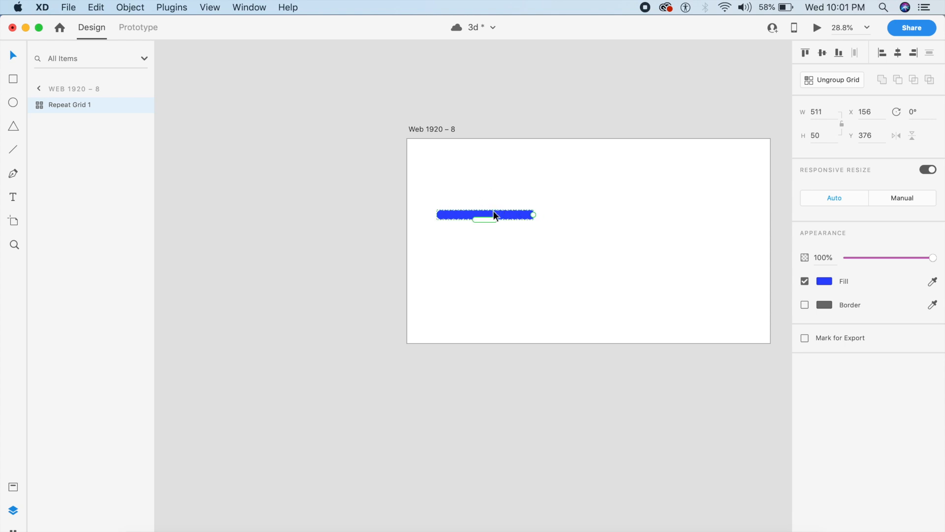
# - Stretch the overlapping row across the artboard width and ungroup it into separate circles
pyautogui.moveTo(532, 215); pyautogui.dragTo(630, 214)
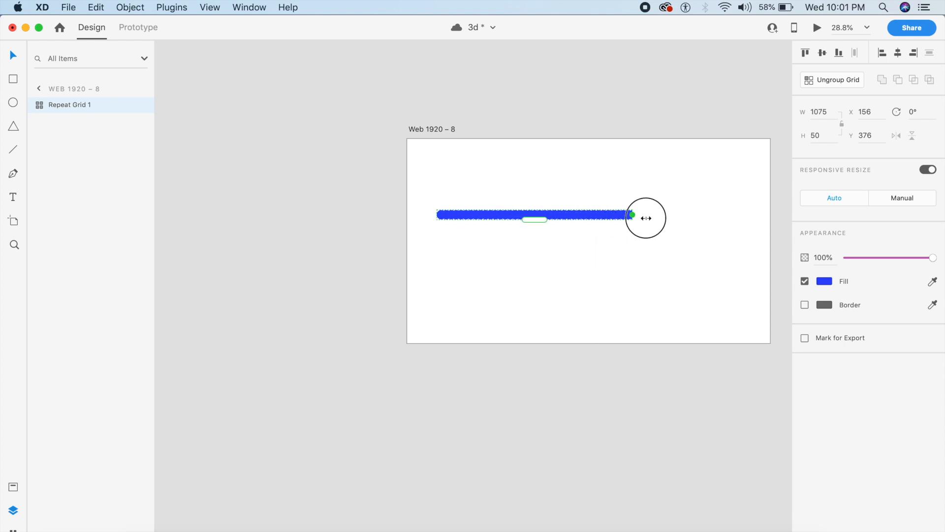
pyautogui.moveTo(630, 215); pyautogui.dragTo(736, 215)
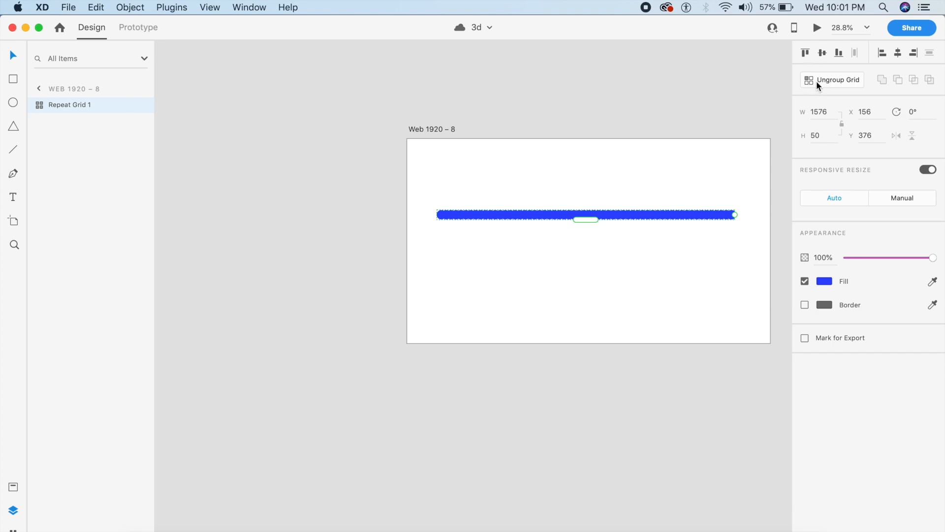
pyautogui.click(837, 79)
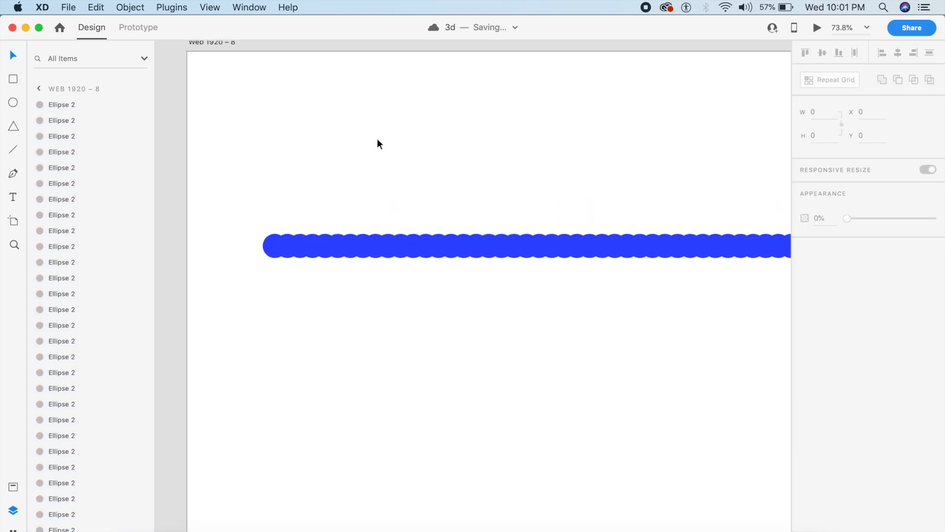
# - Recolour the last dot at the row's right end to pink #E615C6
pyautogui.click(276, 245)
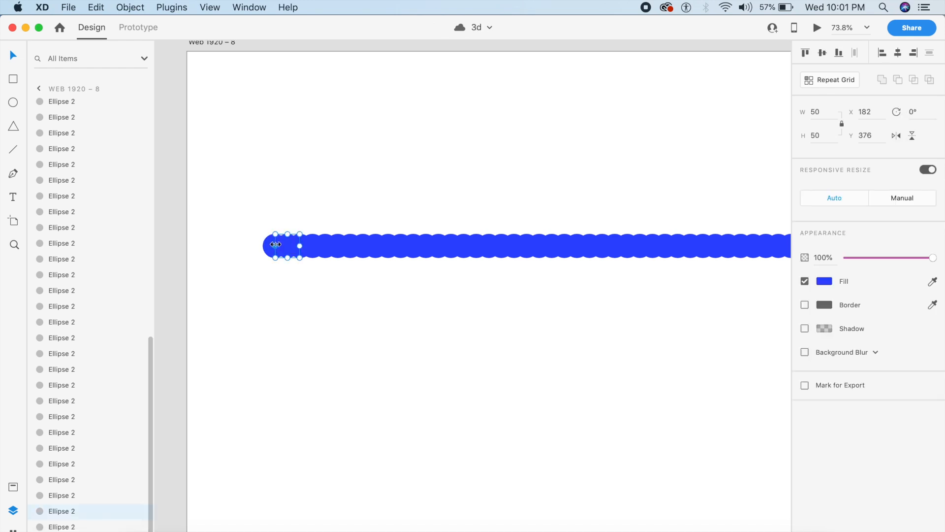
pyautogui.moveTo(284, 245); pyautogui.dragTo(268, 245)
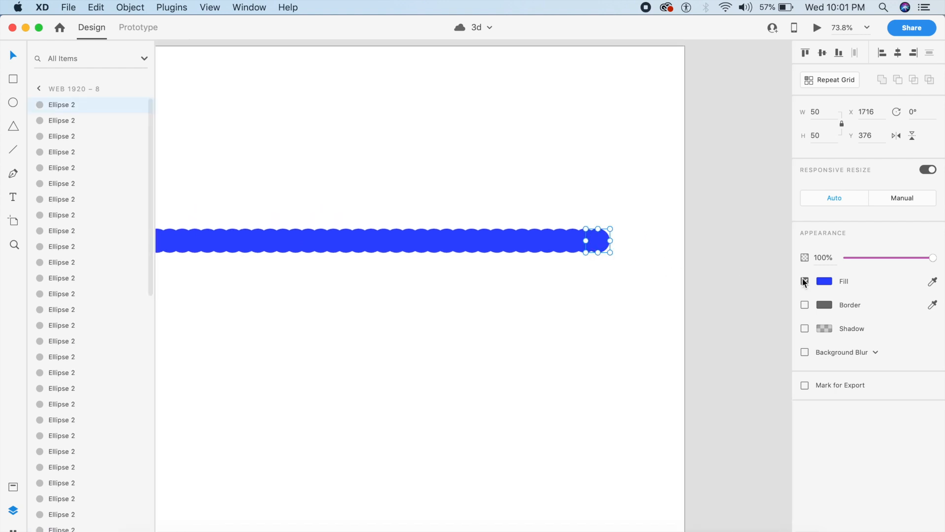
pyautogui.click(844, 281)
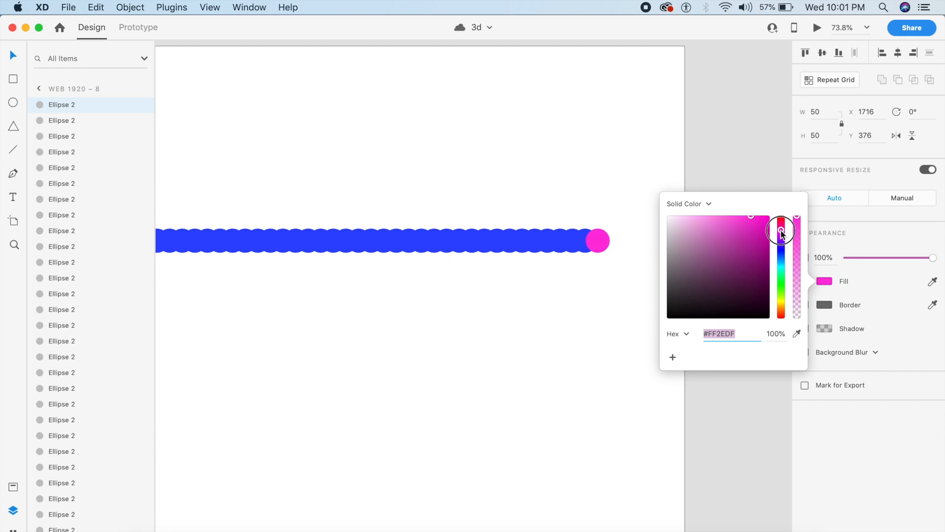
pyautogui.moveTo(781, 233); pyautogui.dragTo(761, 226)
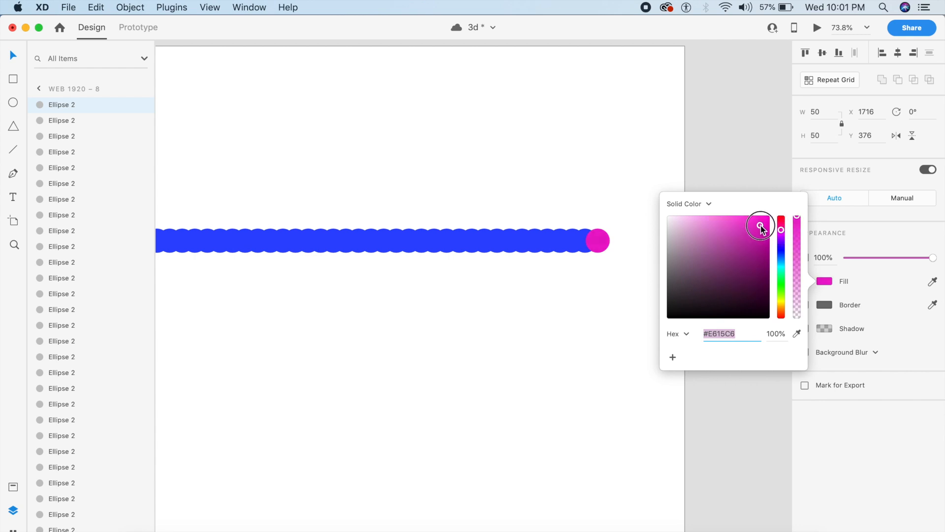
pyautogui.moveTo(759, 226); pyautogui.dragTo(742, 216)
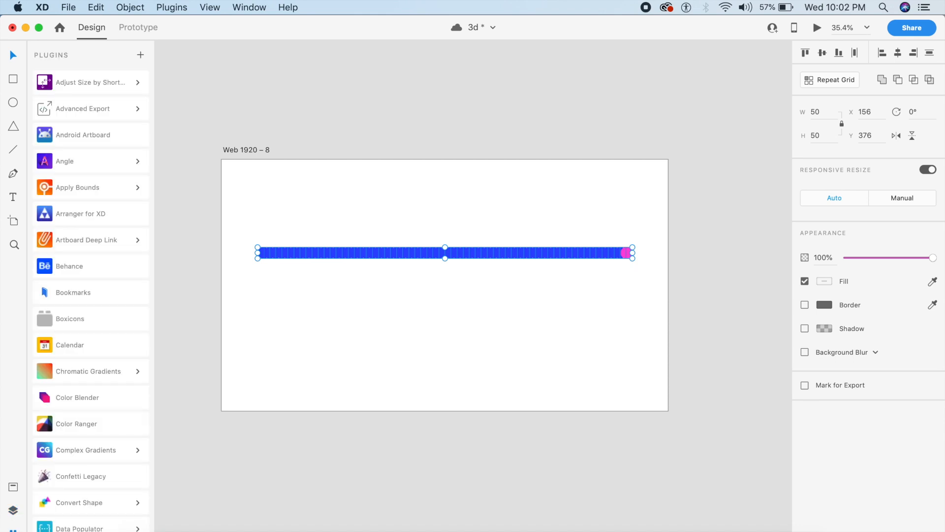
pyautogui.moveTo(85, 409)
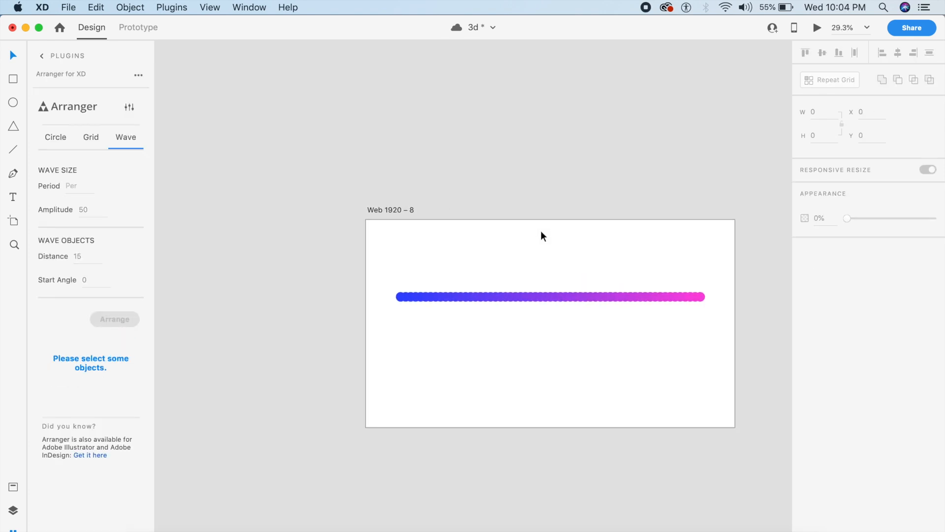
pyautogui.moveTo(386, 270)
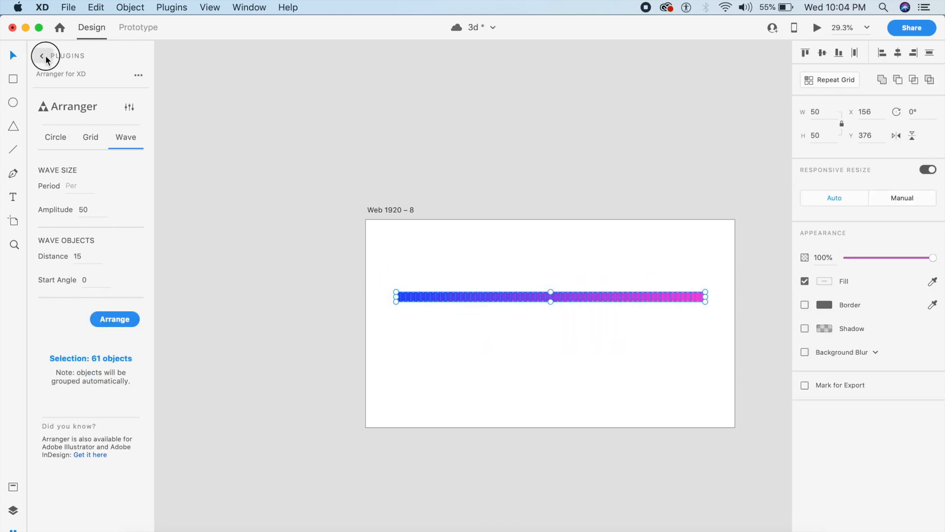
# - Launch the Arranger for XD plugin's Wave mode and apply it to the 61 dots
pyautogui.click(42, 55)
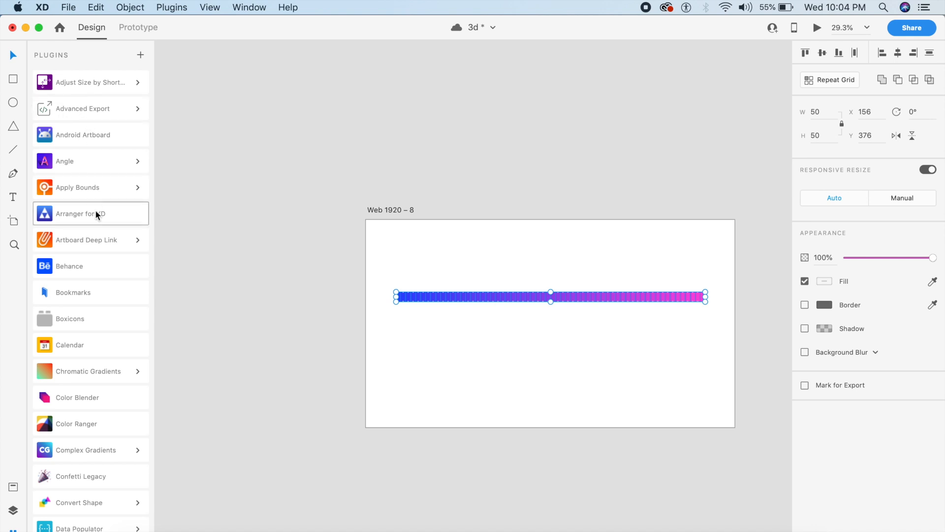
pyautogui.moveTo(109, 224)
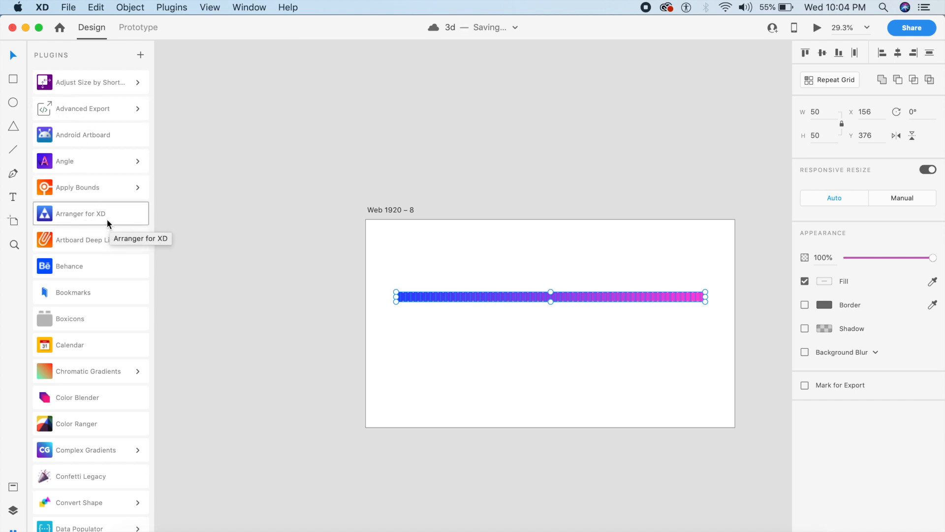
pyautogui.click(81, 213)
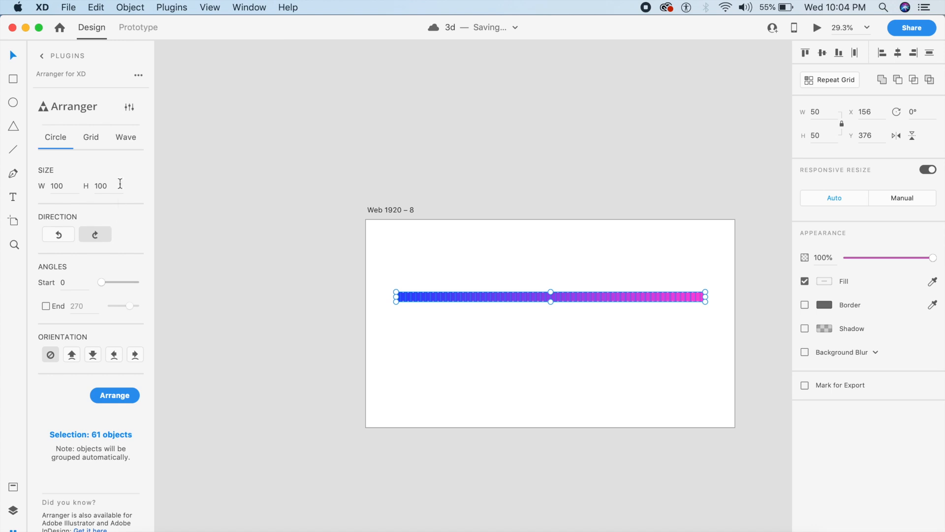
pyautogui.click(125, 137)
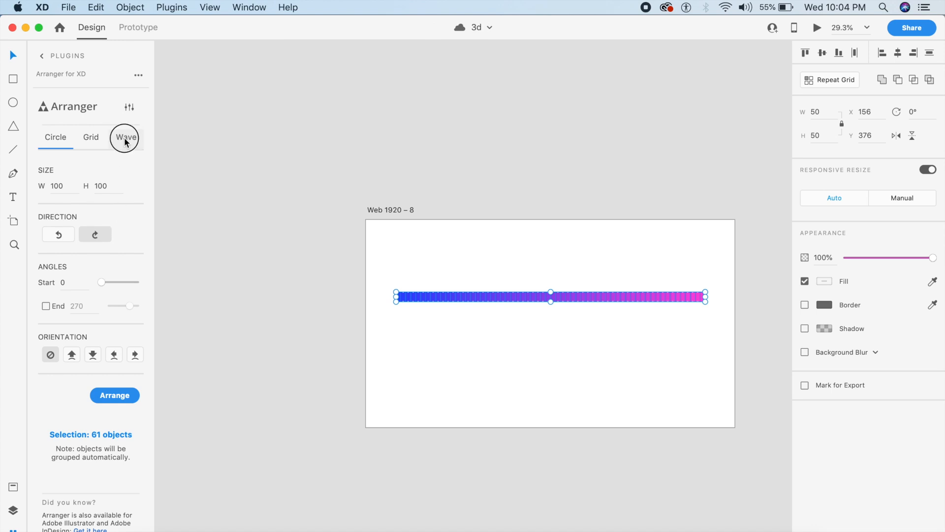
pyautogui.click(126, 137)
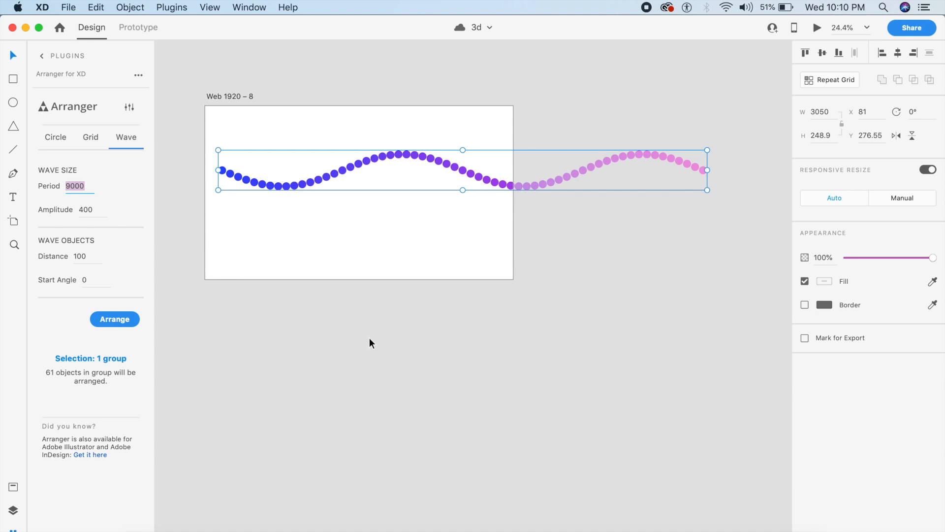
pyautogui.moveTo(57, 252)
pyautogui.write('20')
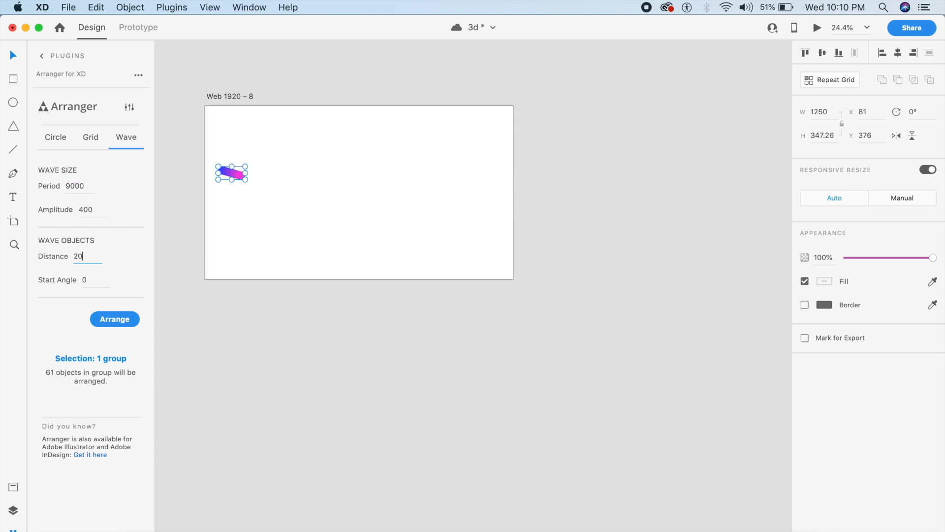
pyautogui.click(114, 319)
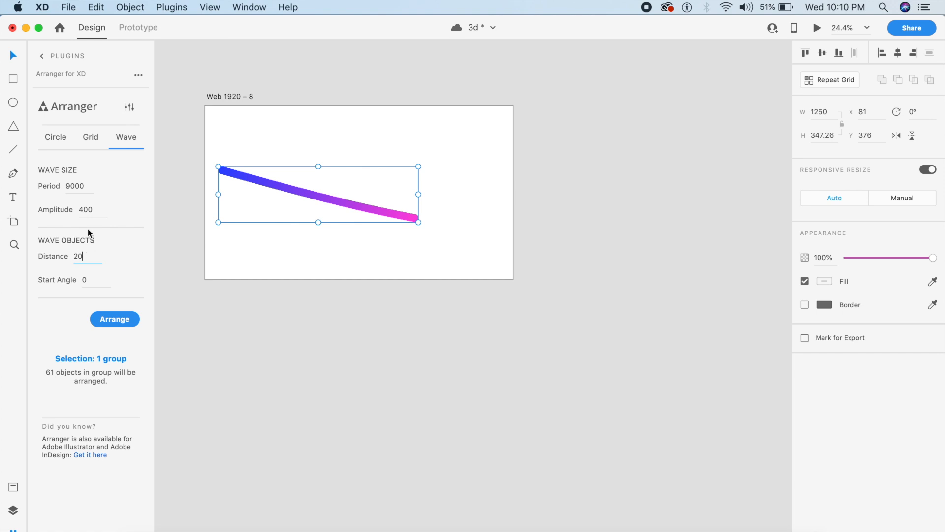
# - Give the wave a period of 900 and an amplitude of 200
pyautogui.click(85, 209)
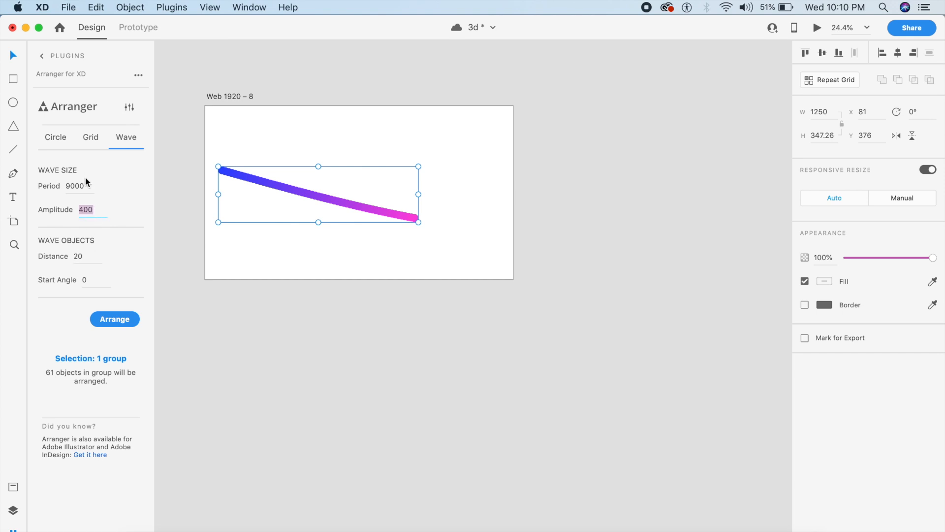
pyautogui.write('10')
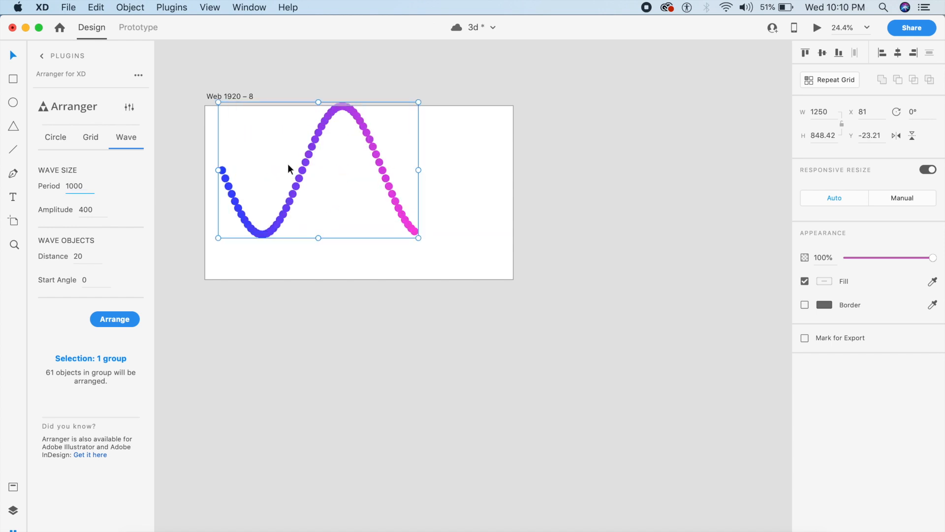
pyautogui.click(74, 186)
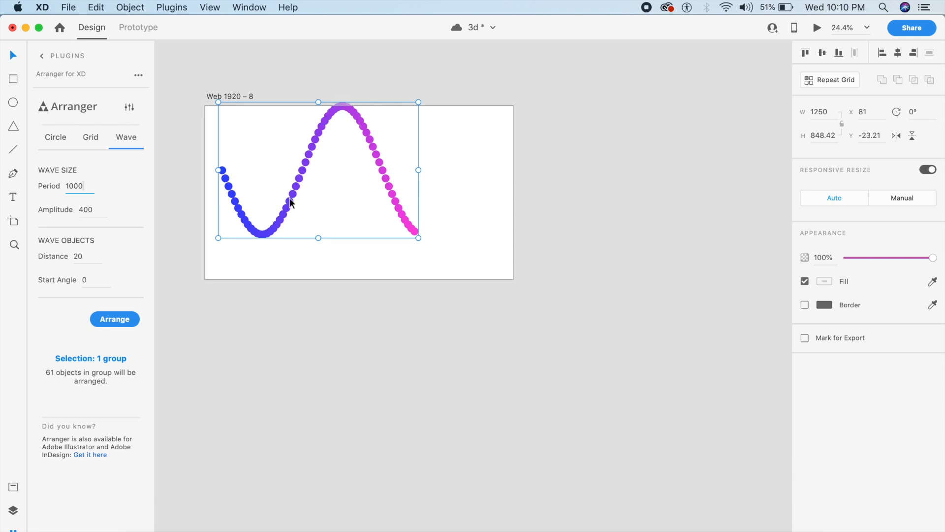
pyautogui.click(87, 208)
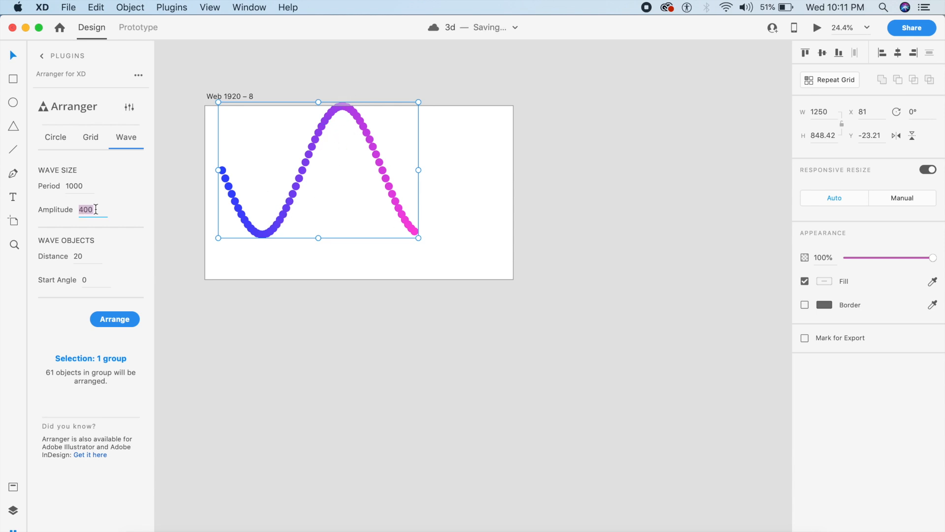
pyautogui.write('200')
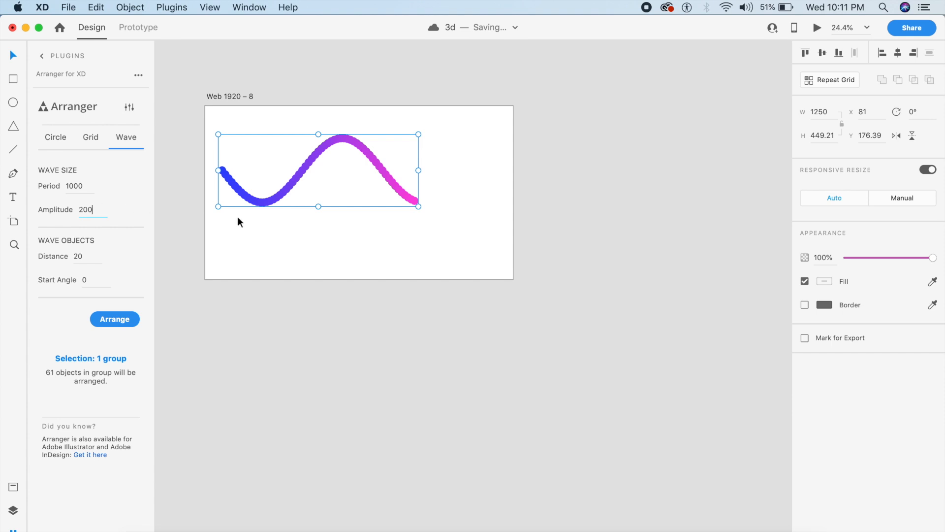
pyautogui.click(74, 186)
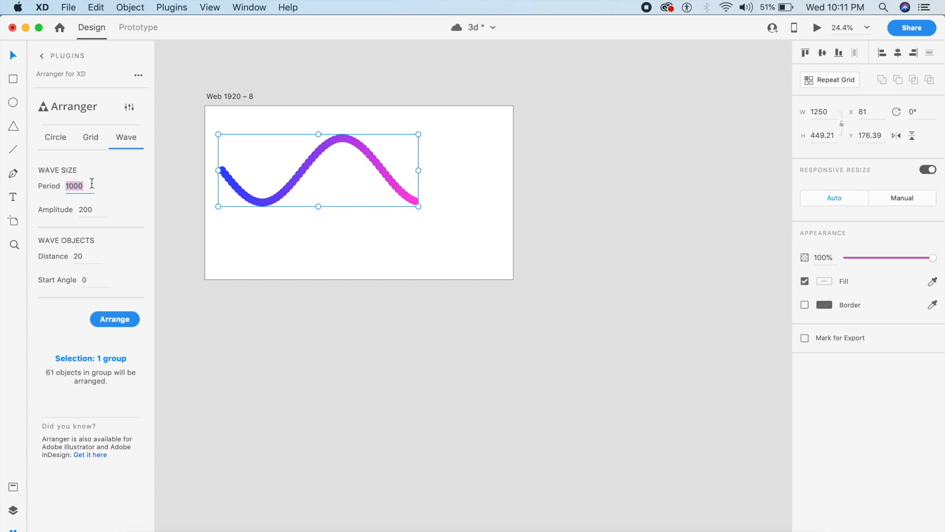
pyautogui.write('900')
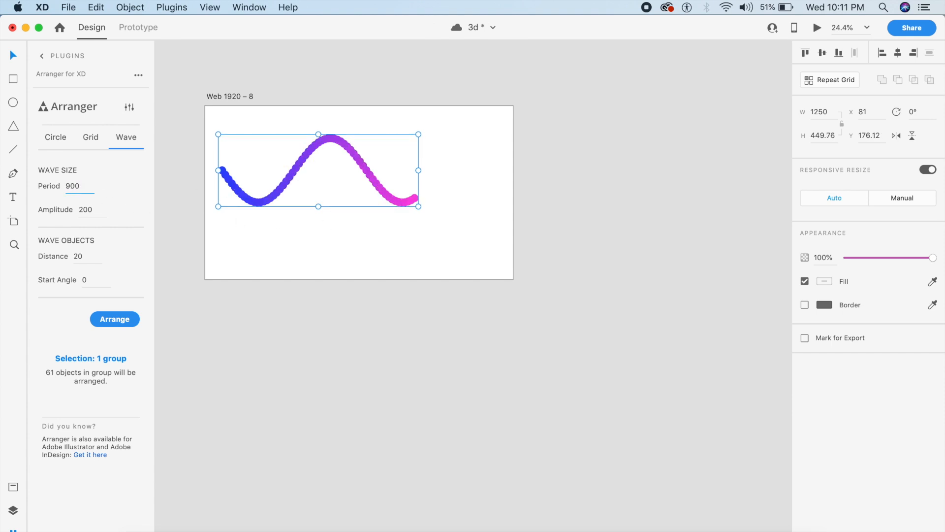
pyautogui.write('2')
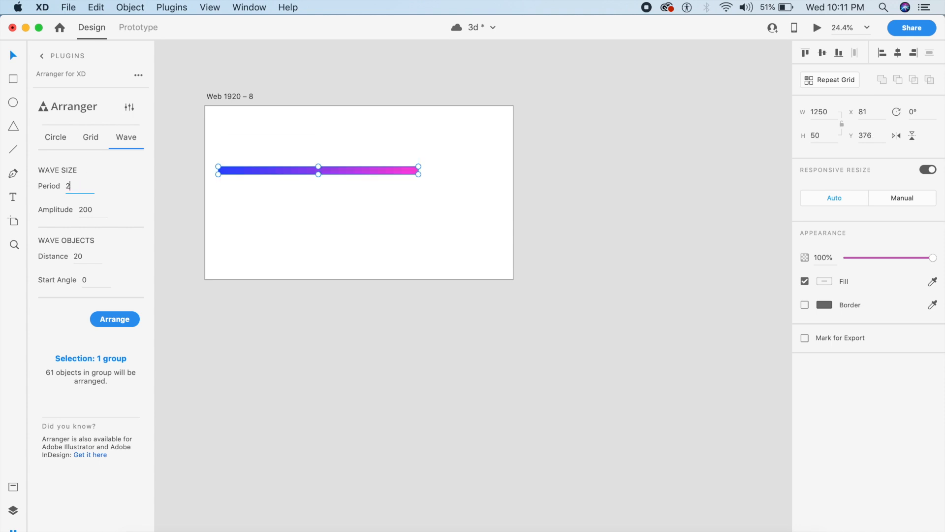
pyautogui.write('000')
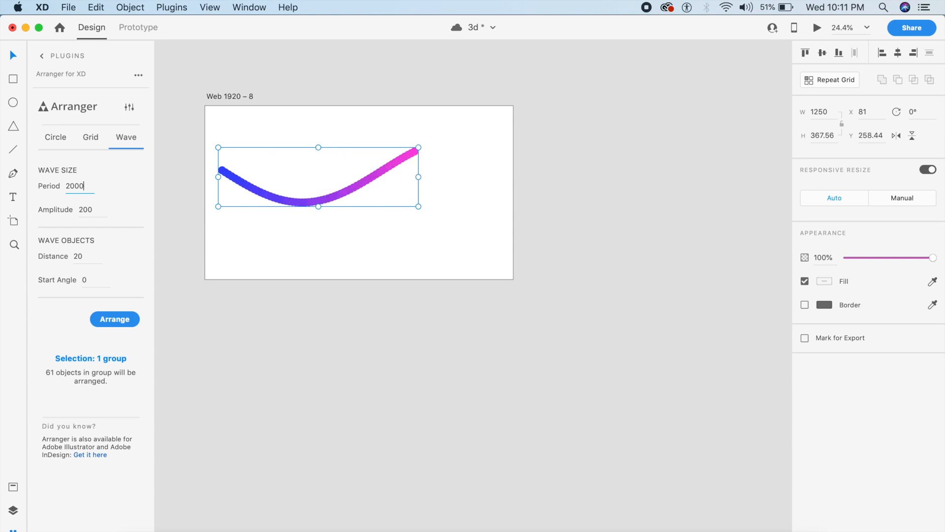
pyautogui.moveTo(358, 195)
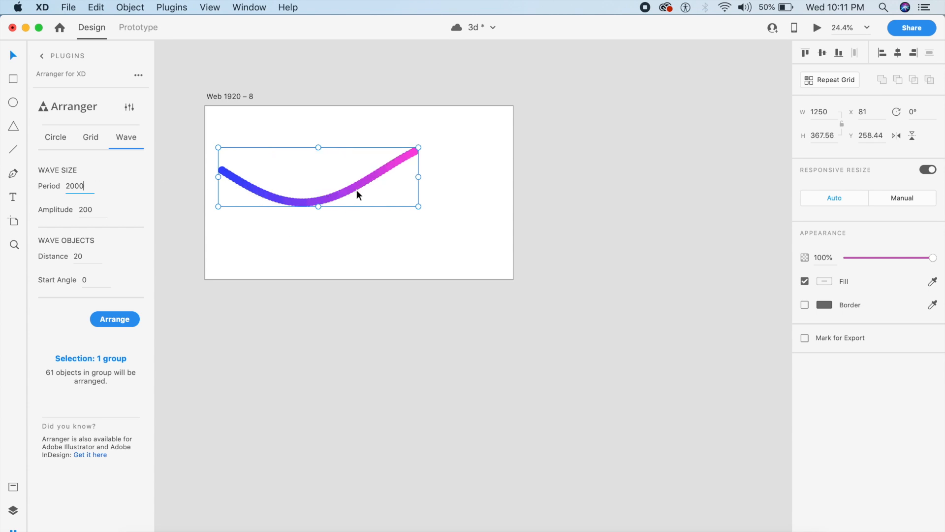
# - Try periods 1200 and 800 before settling on 900, and tune the dot distance (25, then 27)
pyautogui.click(77, 256)
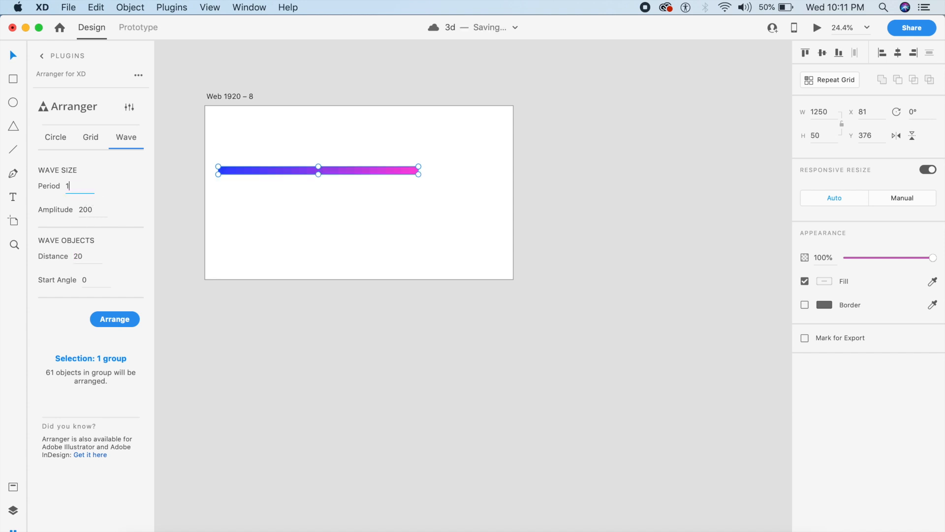
pyautogui.write('1200')
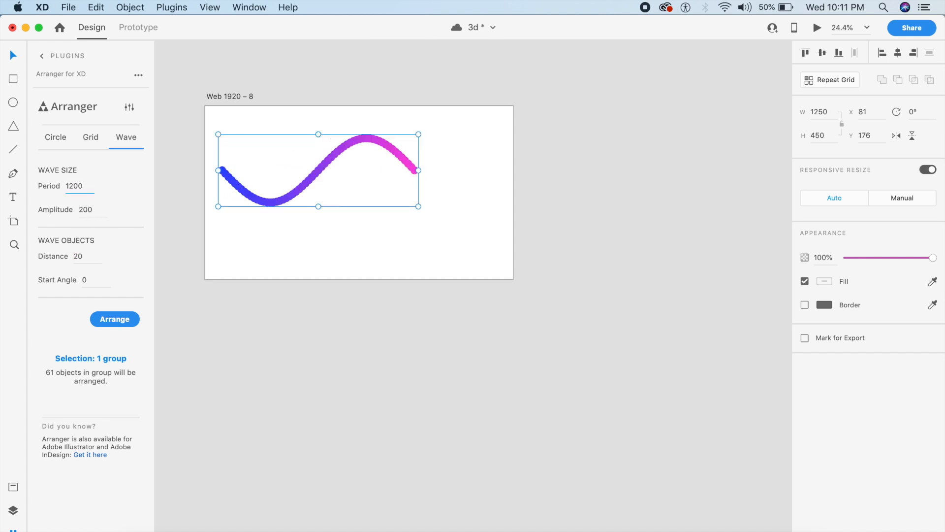
pyautogui.click(73, 186)
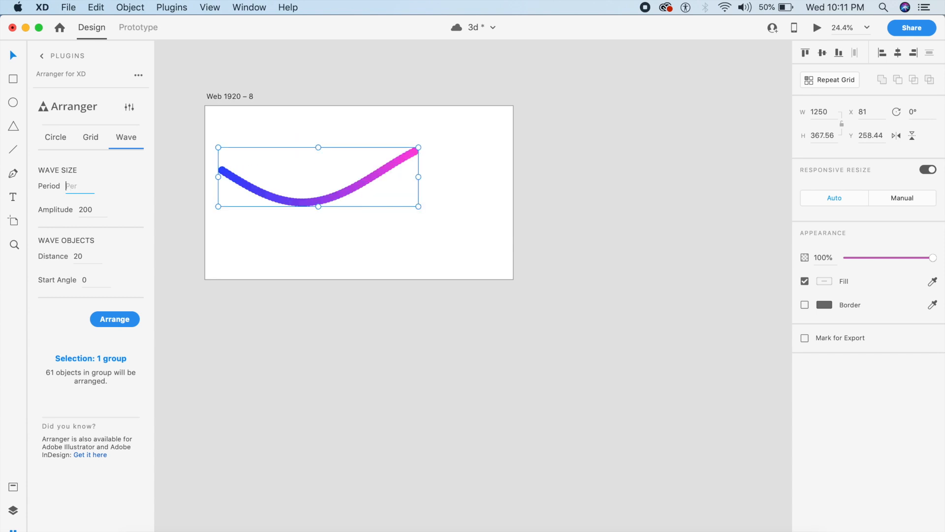
pyautogui.write('800')
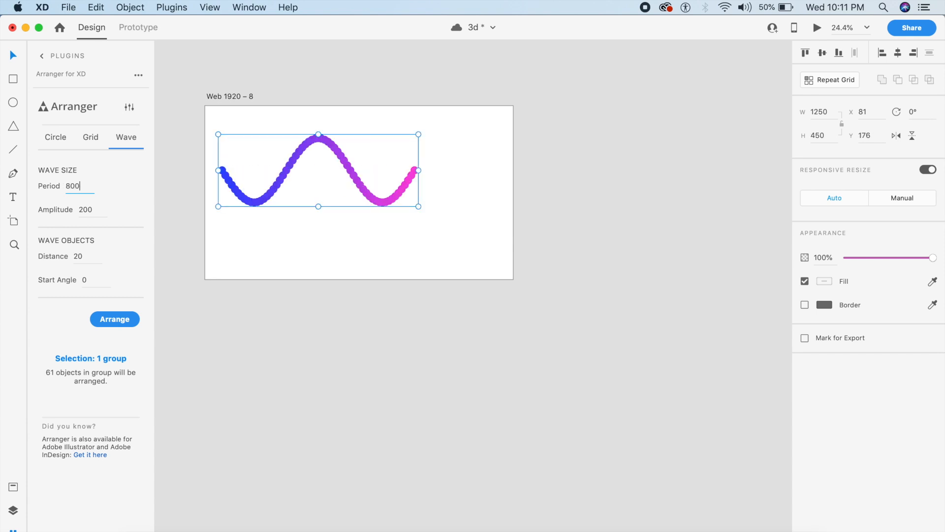
pyautogui.write('900')
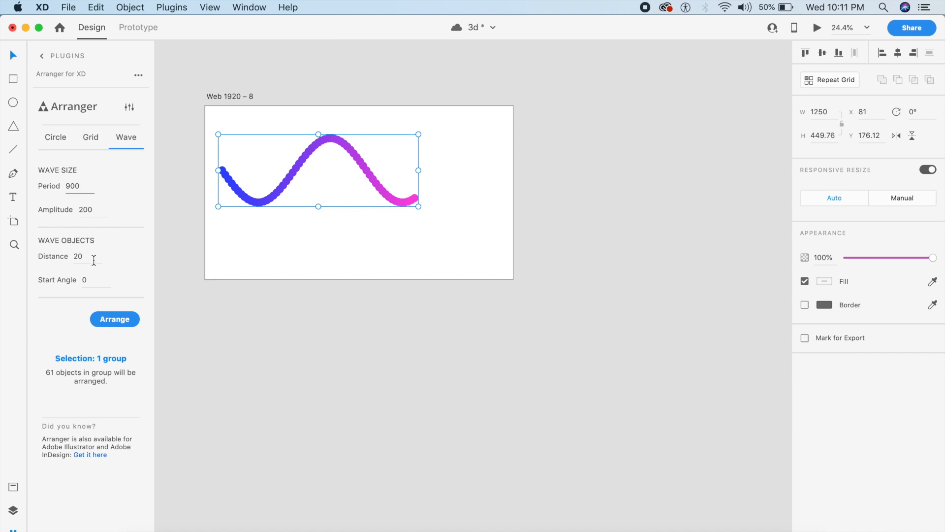
pyautogui.write('25')
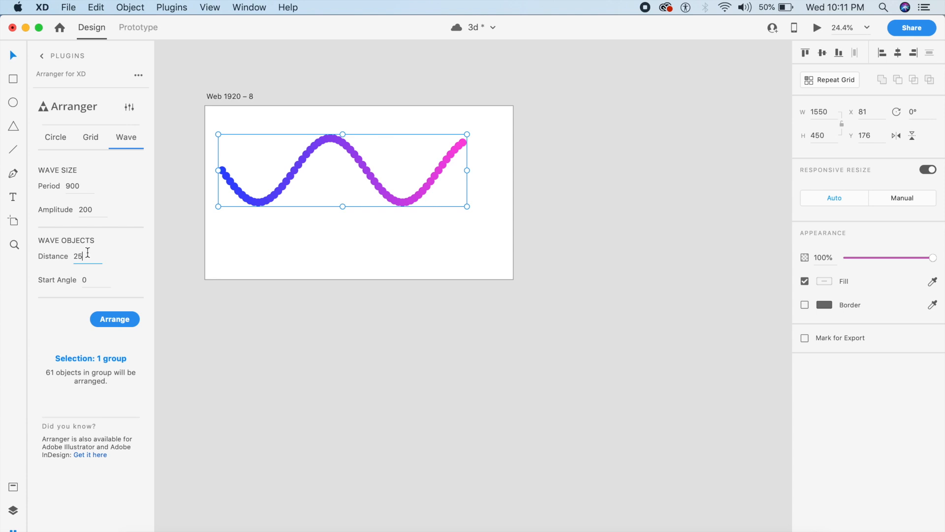
pyautogui.doubleClick(77, 256)
pyautogui.write('30')
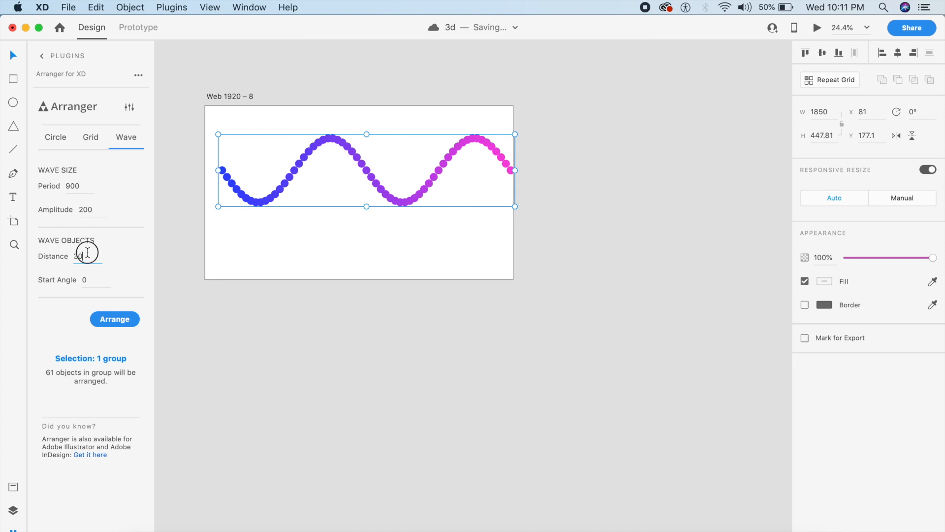
pyautogui.write('27')
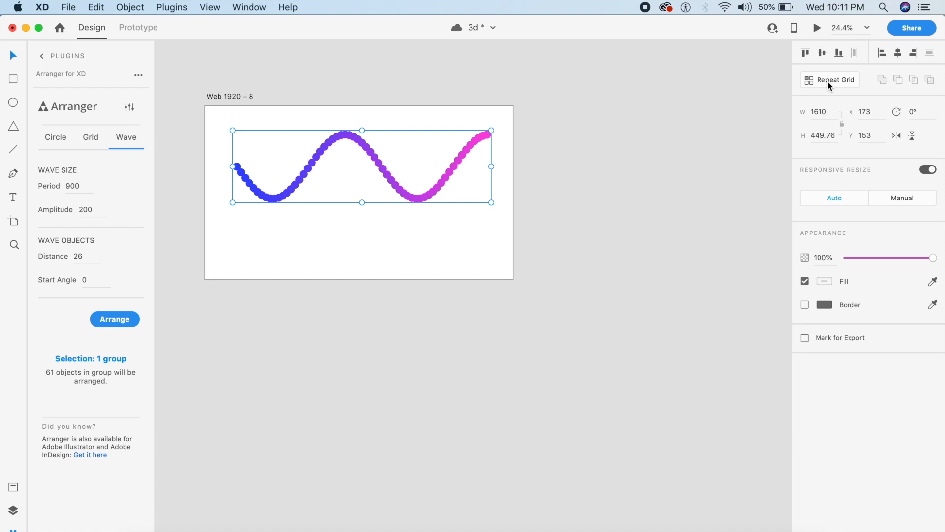
# - Repeat-grid the dot wave downward into a dense 32-row gradient block
pyautogui.click(829, 79)
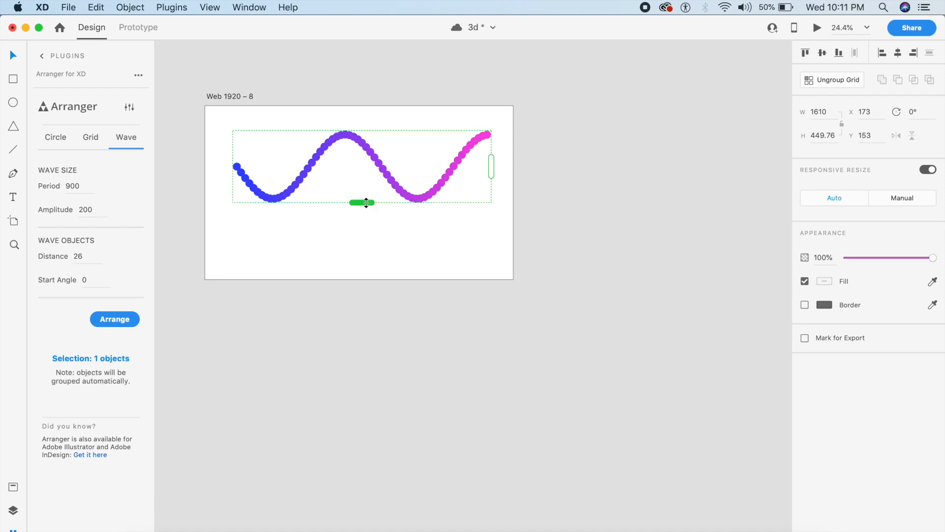
pyautogui.moveTo(366, 203); pyautogui.dragTo(358, 313)
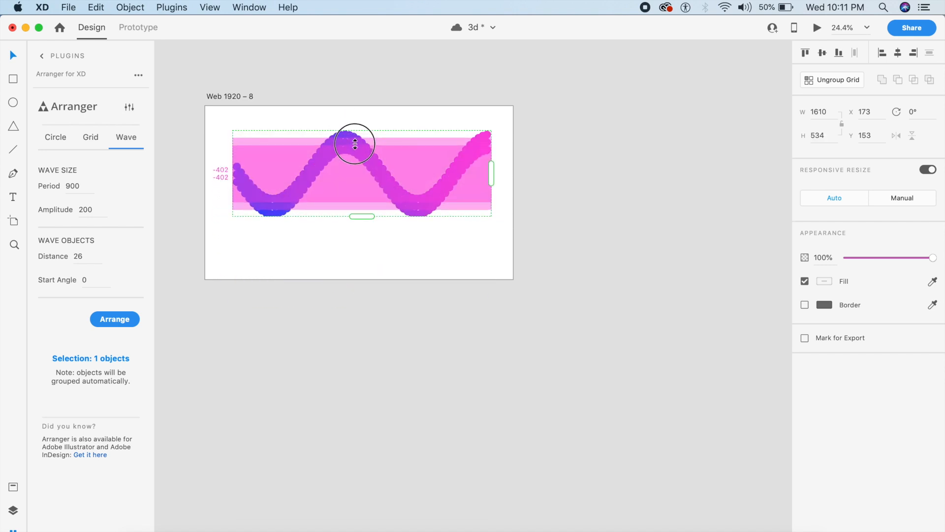
pyautogui.moveTo(355, 144); pyautogui.dragTo(356, 146)
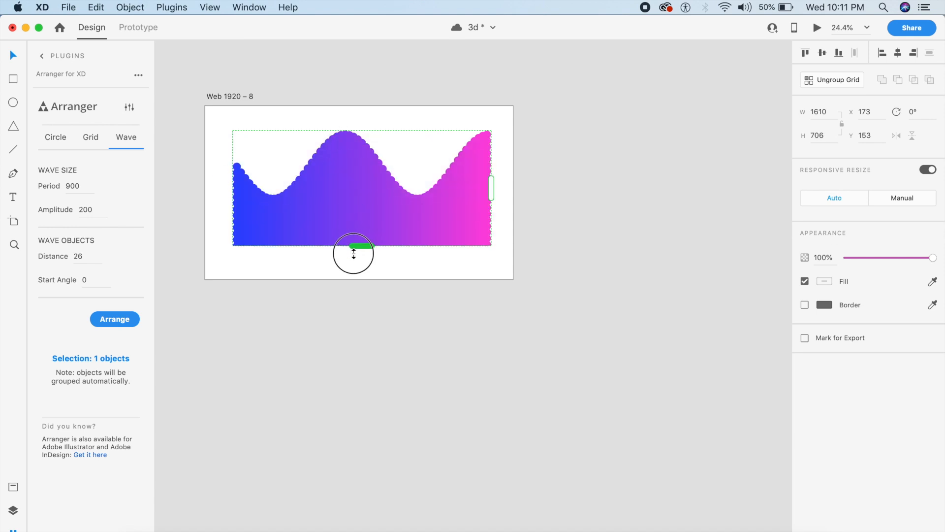
pyautogui.moveTo(353, 248); pyautogui.dragTo(361, 324)
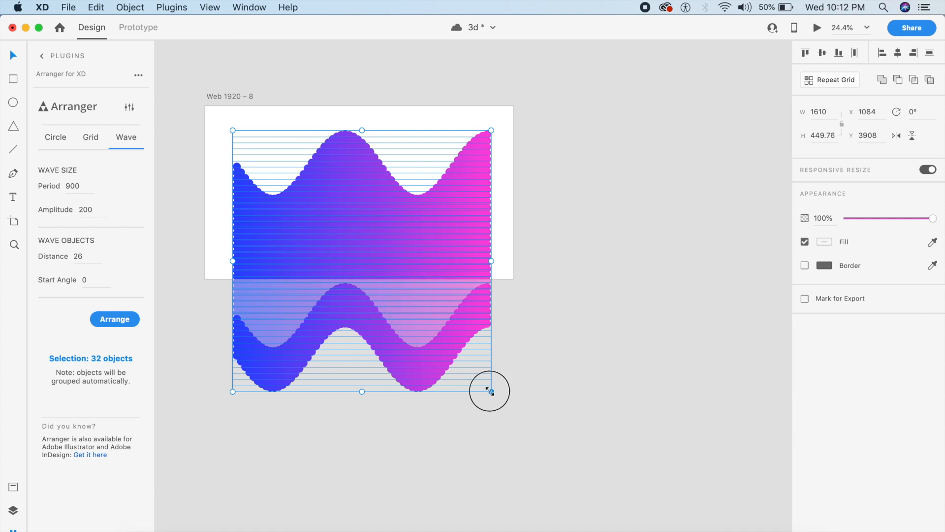
# - Scale the stacked ribbon down and centre it on Web 1920 – 8
pyautogui.moveTo(490, 391); pyautogui.dragTo(388, 253)
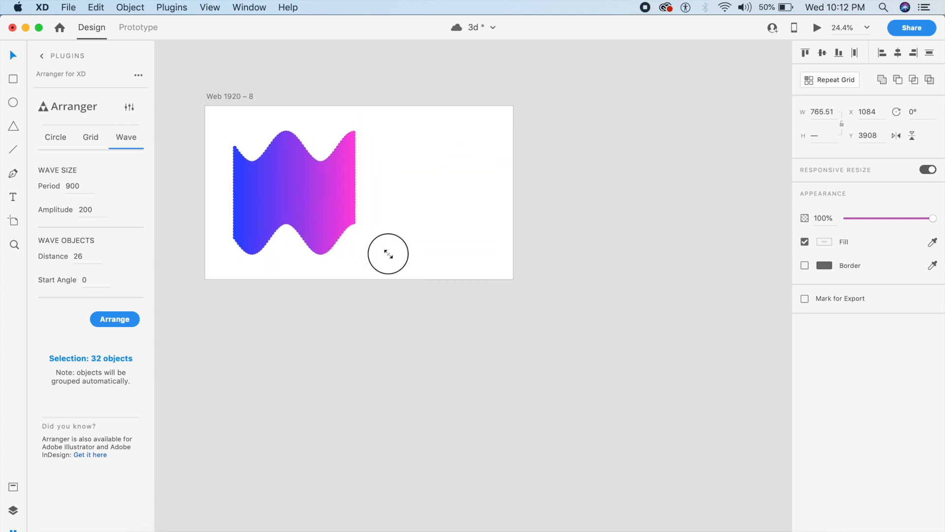
pyautogui.moveTo(389, 253); pyautogui.dragTo(352, 194)
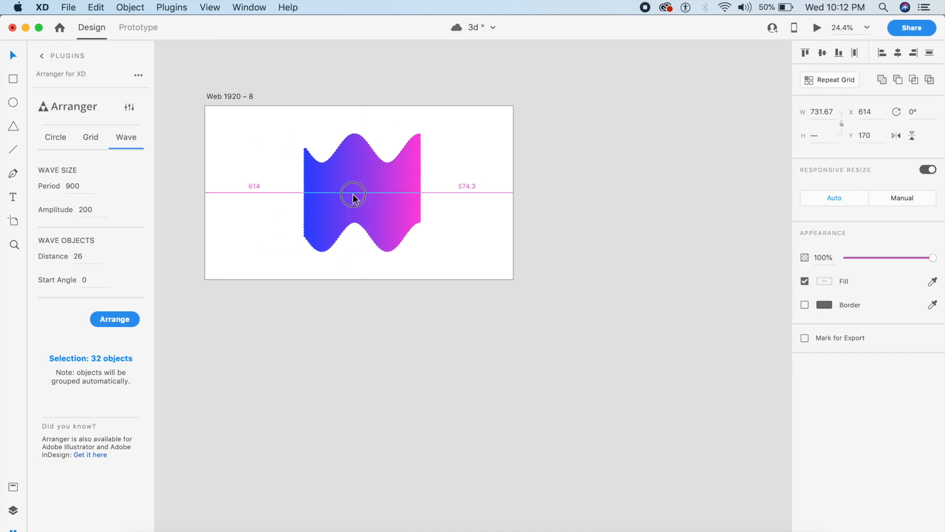
pyautogui.click(359, 199)
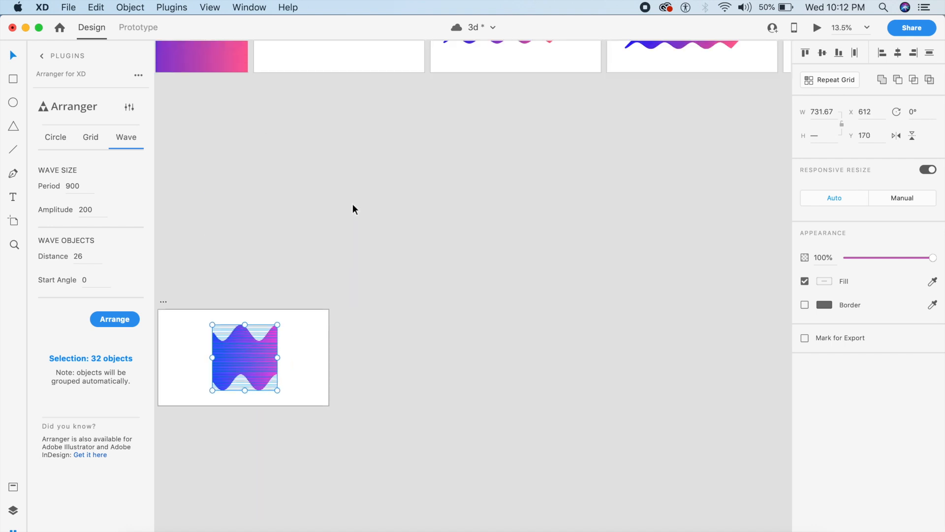
# - Wave-arrange the ribbon group with period 5000 and amplitude 500, then clear the amplitude to flatten it
pyautogui.click(114, 319)
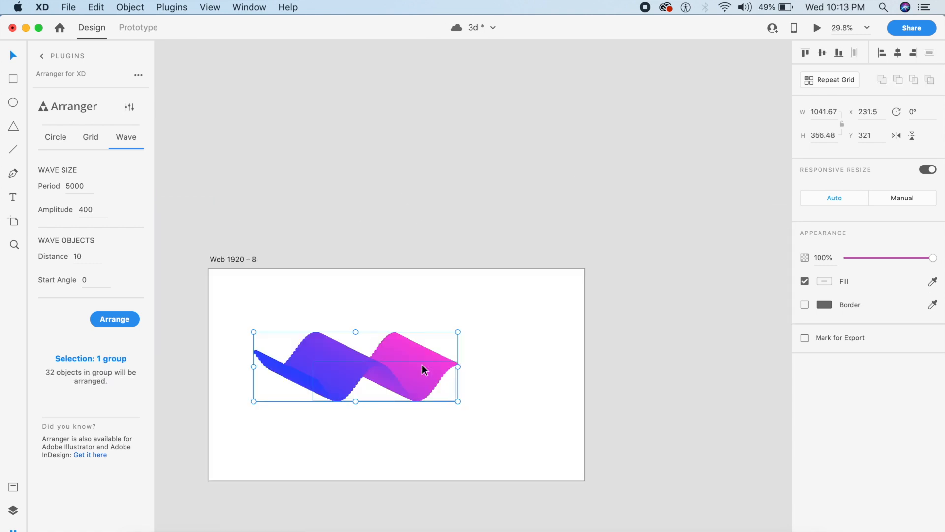
pyautogui.click(260, 306)
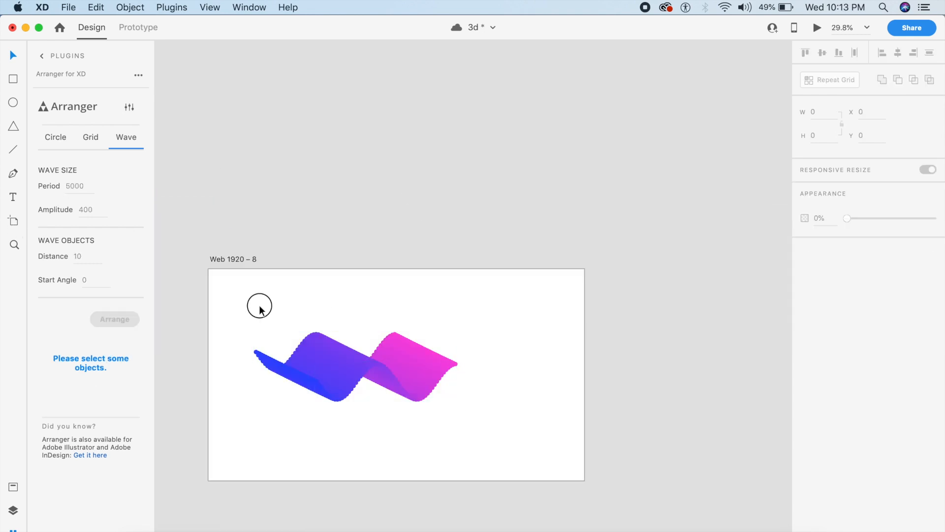
pyautogui.click(355, 366)
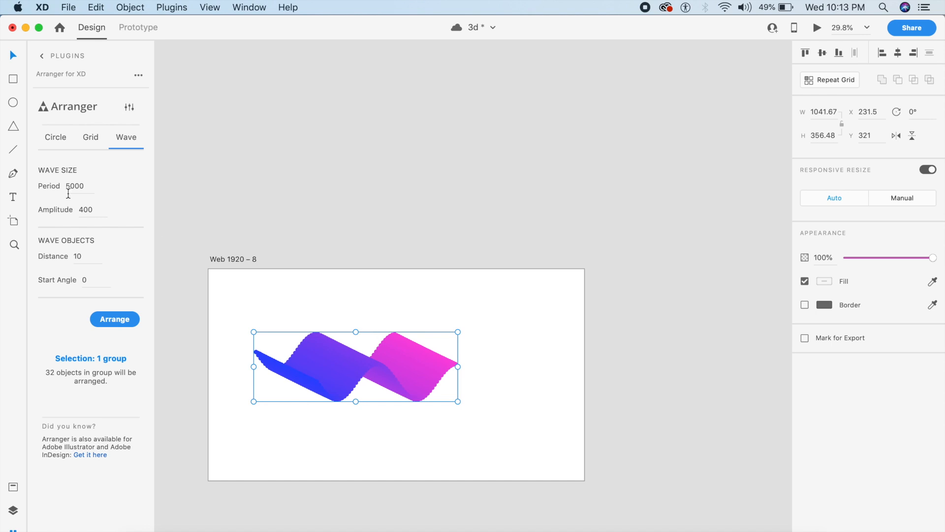
pyautogui.click(75, 186)
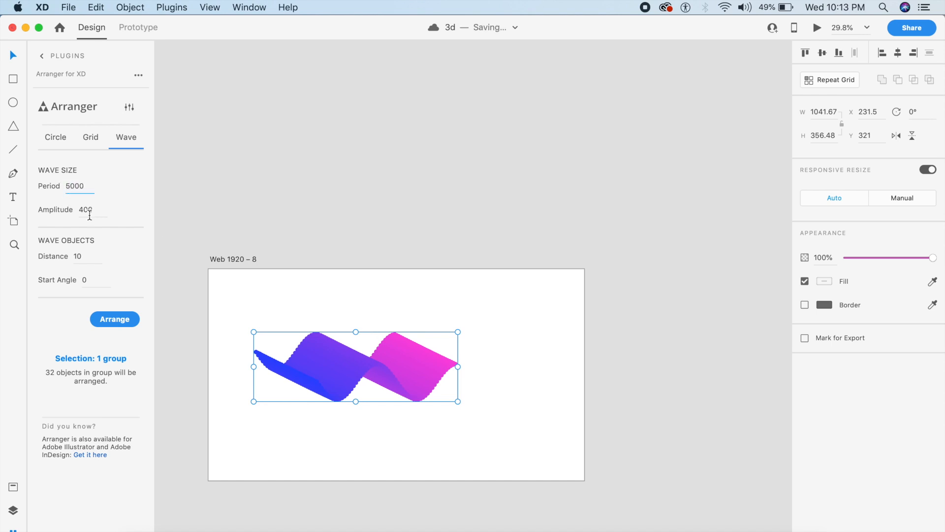
pyautogui.doubleClick(86, 210)
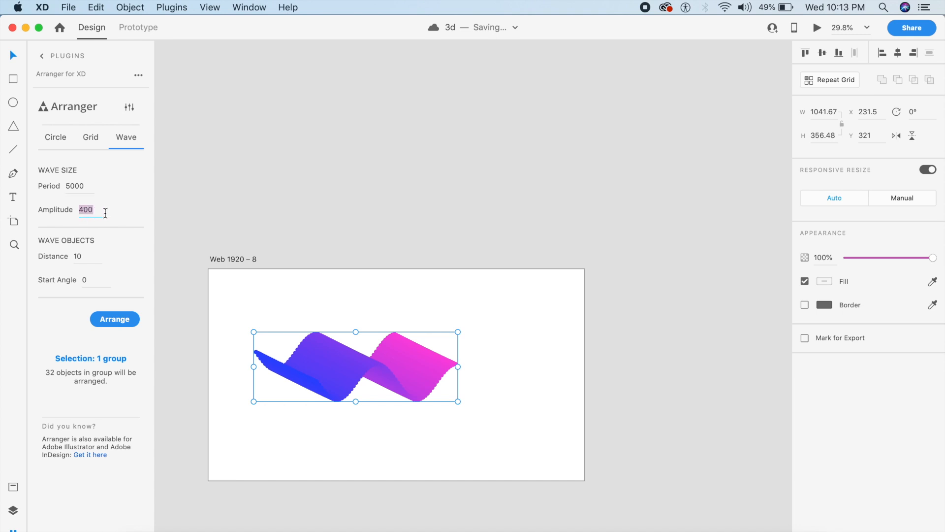
pyautogui.write('500')
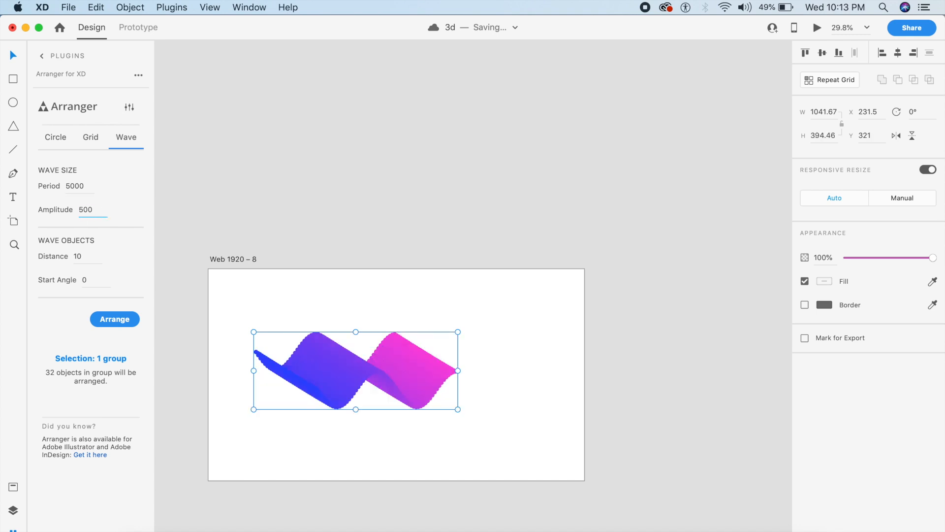
pyautogui.click(85, 208)
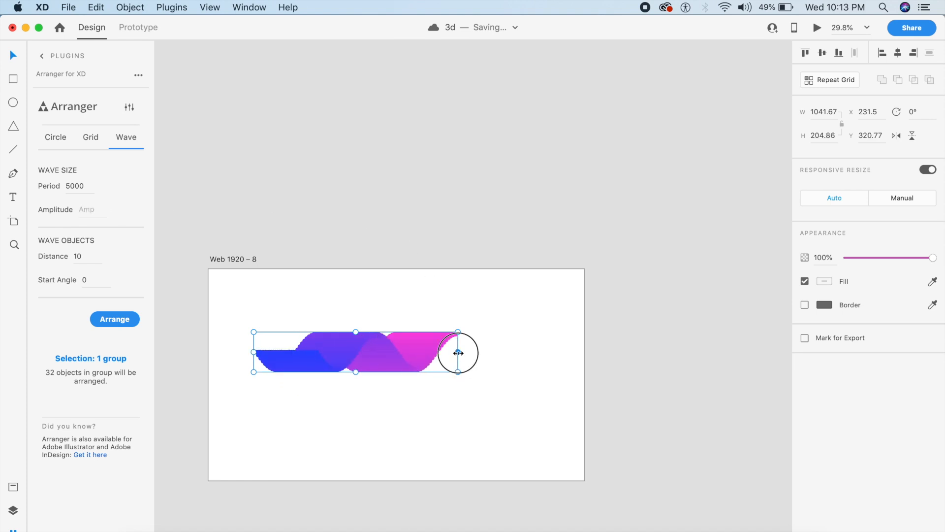
# - Make the flattened ribbon taller, centre it, and duplicate its artboard as Web 1920 – 9
pyautogui.moveTo(458, 352); pyautogui.dragTo(545, 364)
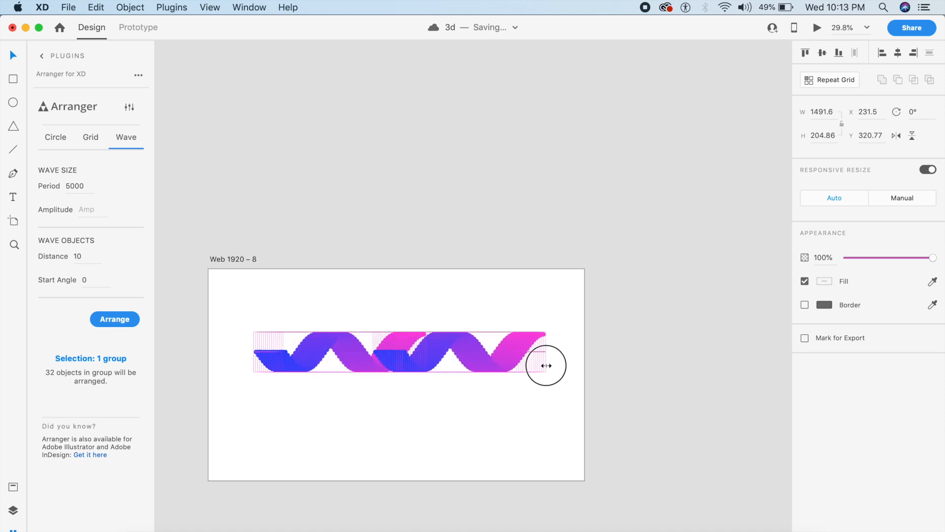
pyautogui.moveTo(546, 366); pyautogui.dragTo(458, 353)
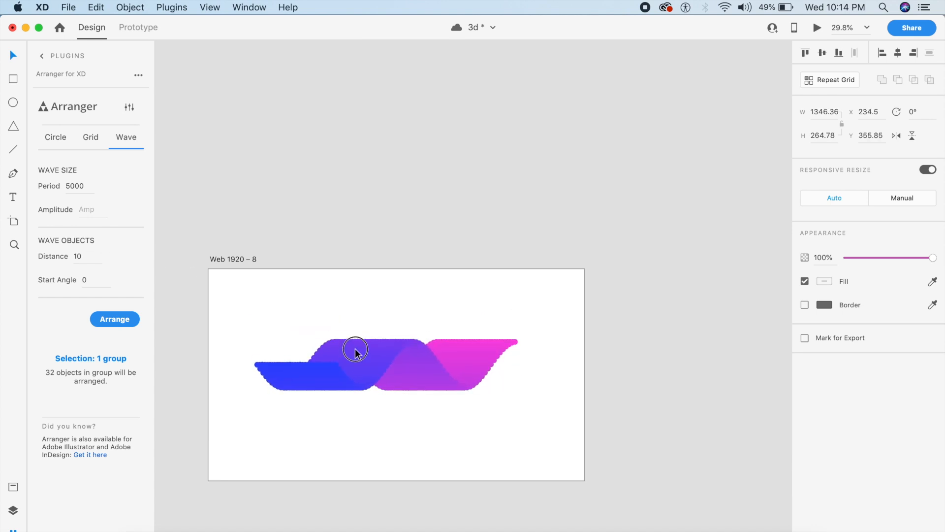
pyautogui.moveTo(355, 351); pyautogui.dragTo(368, 362)
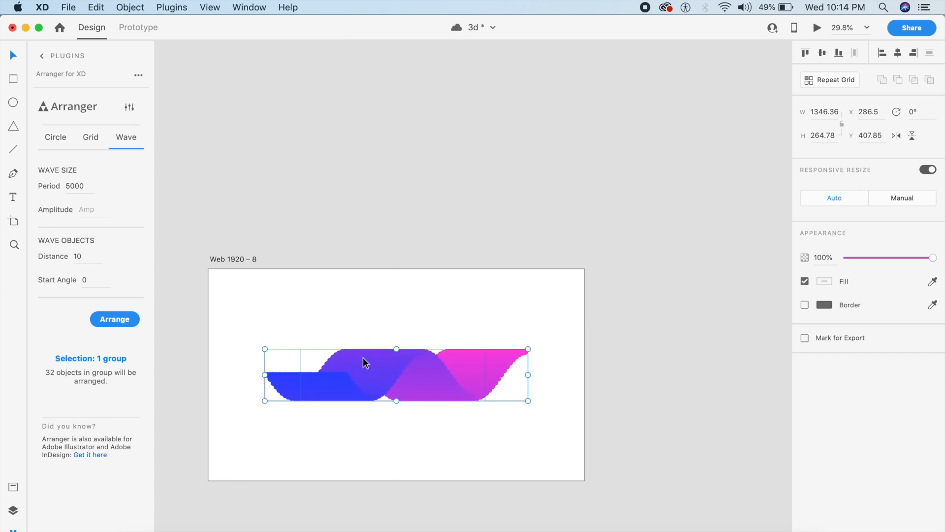
pyautogui.click(286, 254)
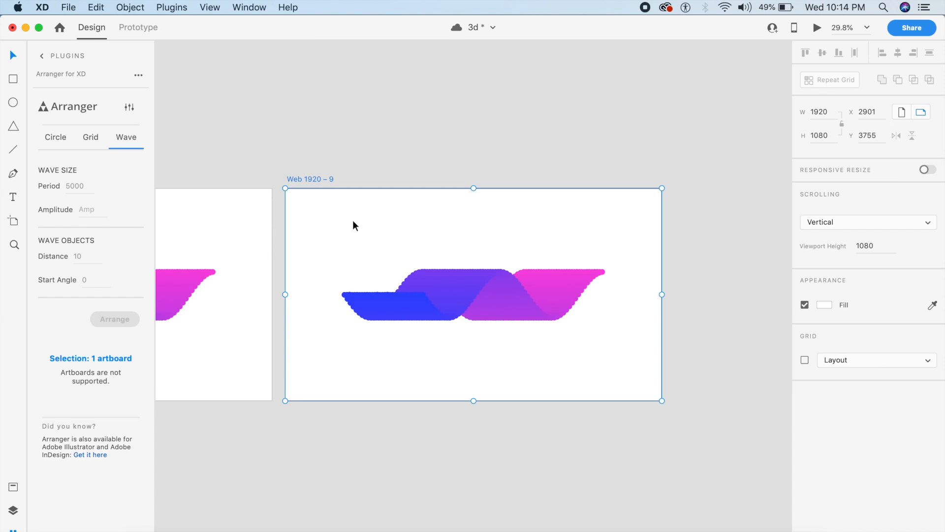
pyautogui.moveTo(448, 218)
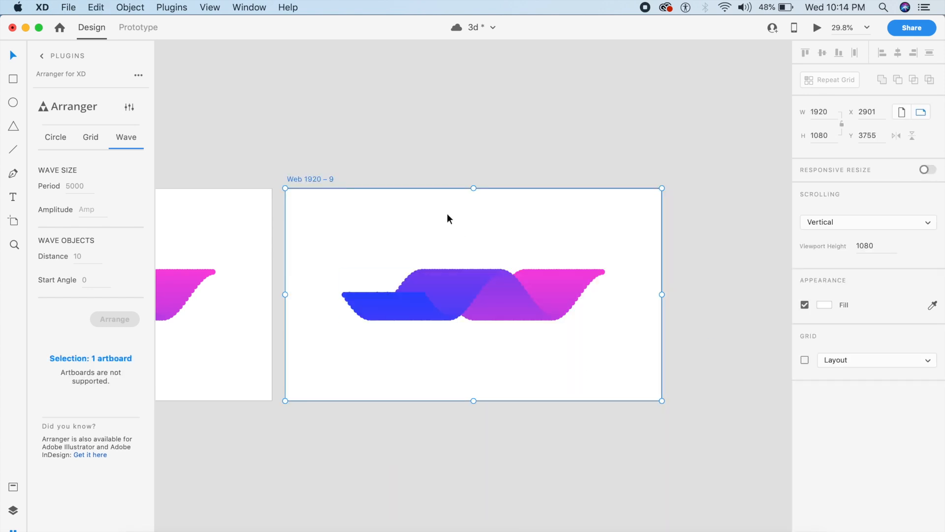
# - Set the Web 1920 – 9 ribbon's amplitude to 800 and try distances 25, 20, 10 and 12
pyautogui.click(473, 295)
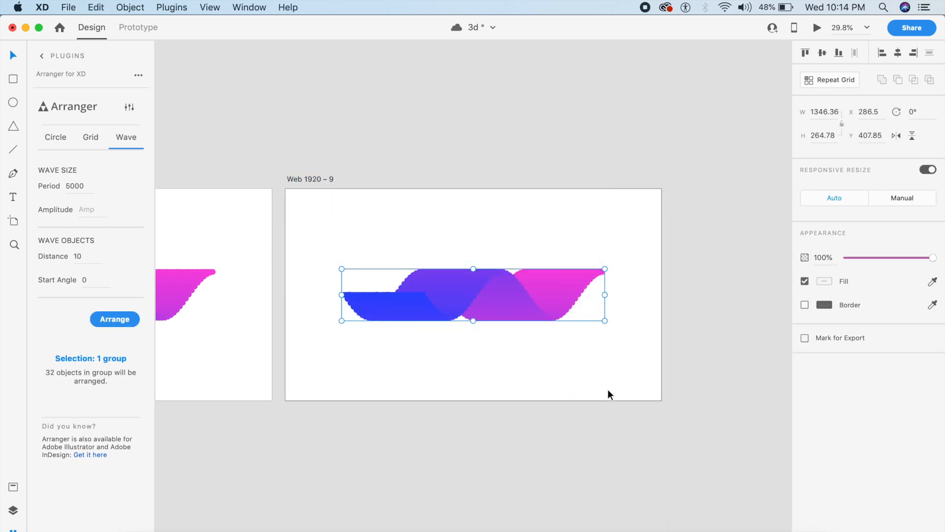
pyautogui.click(75, 186)
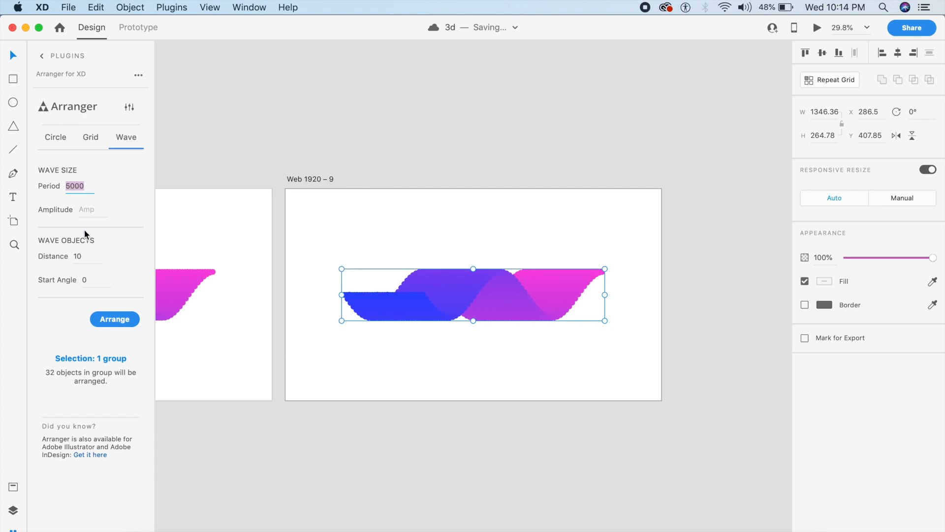
pyautogui.click(91, 209)
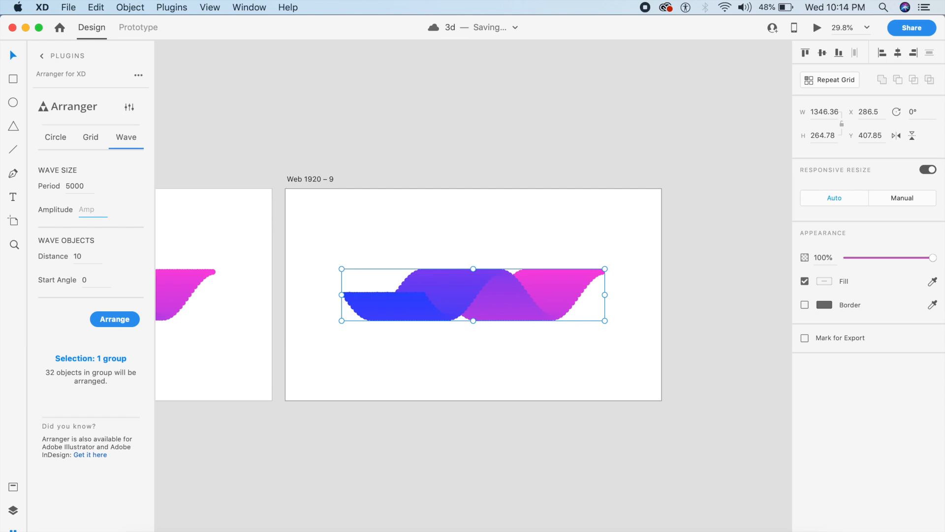
pyautogui.write('800')
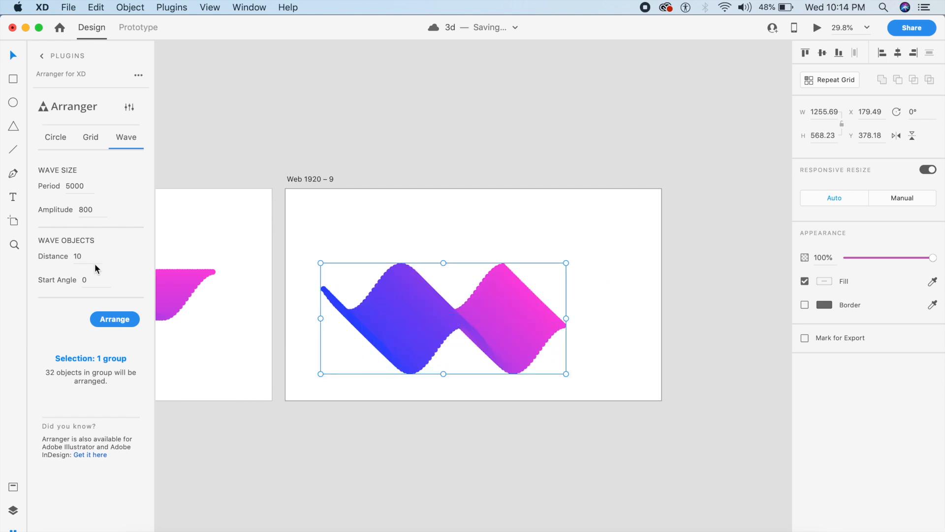
pyautogui.write('25')
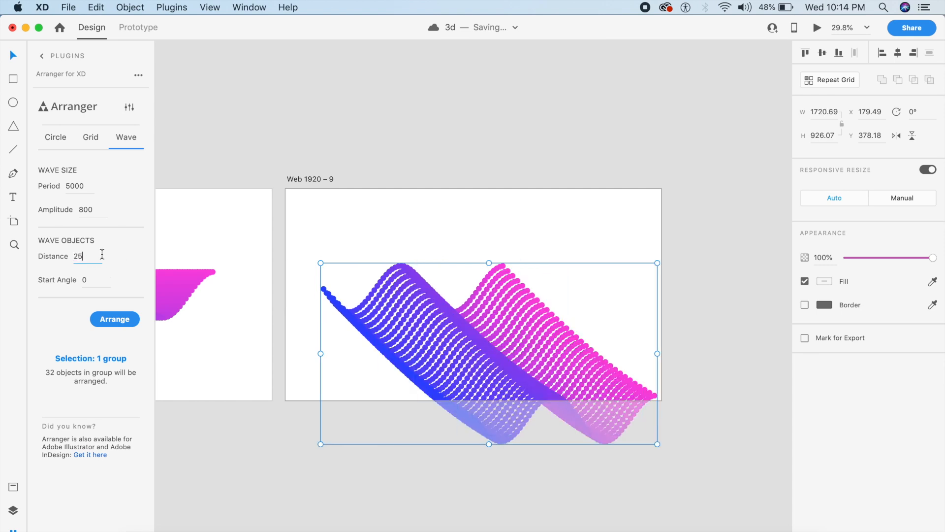
pyautogui.write('20')
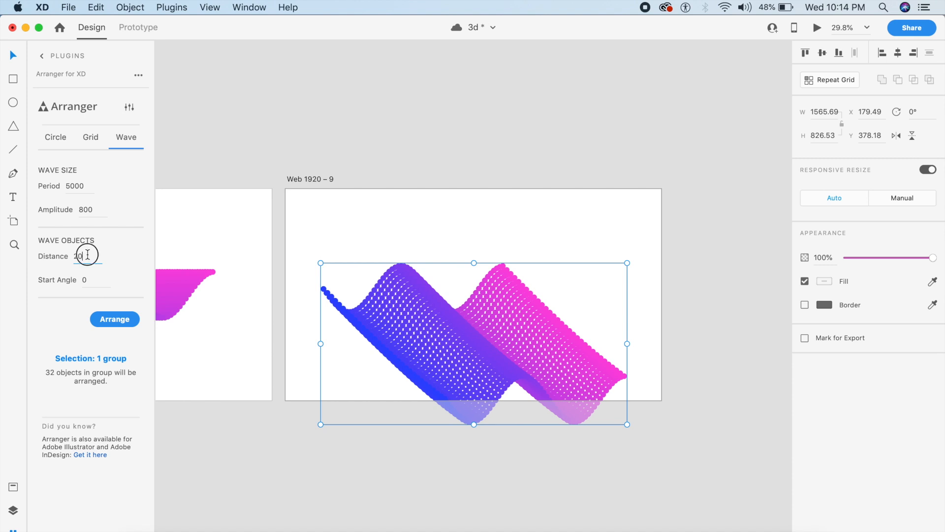
pyautogui.write('10')
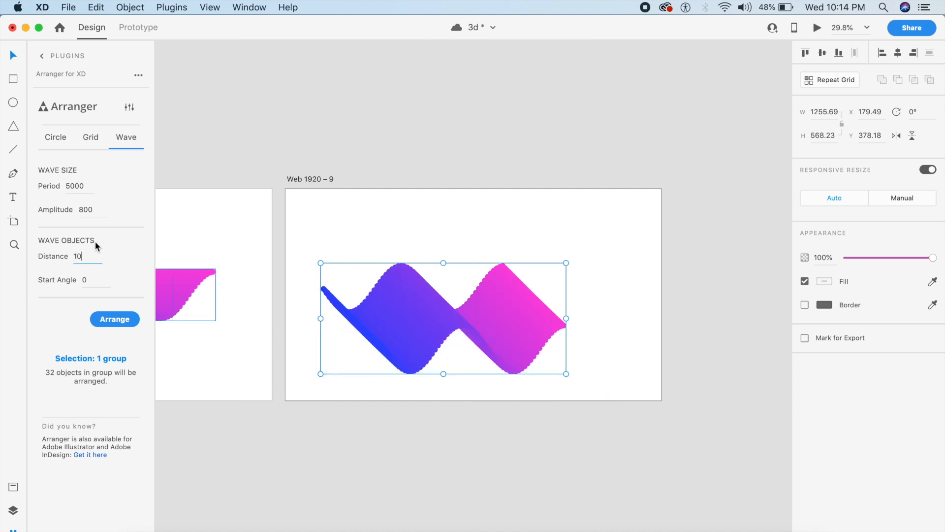
pyautogui.write('12')
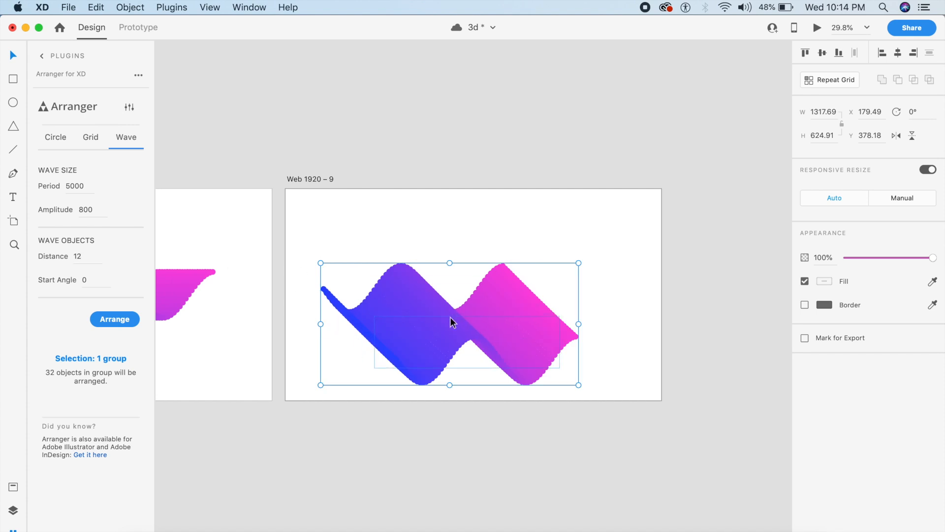
# - Reposition the ribbon on the artboard and raise its amplitude to 900
pyautogui.moveTo(452, 321); pyautogui.dragTo(469, 287)
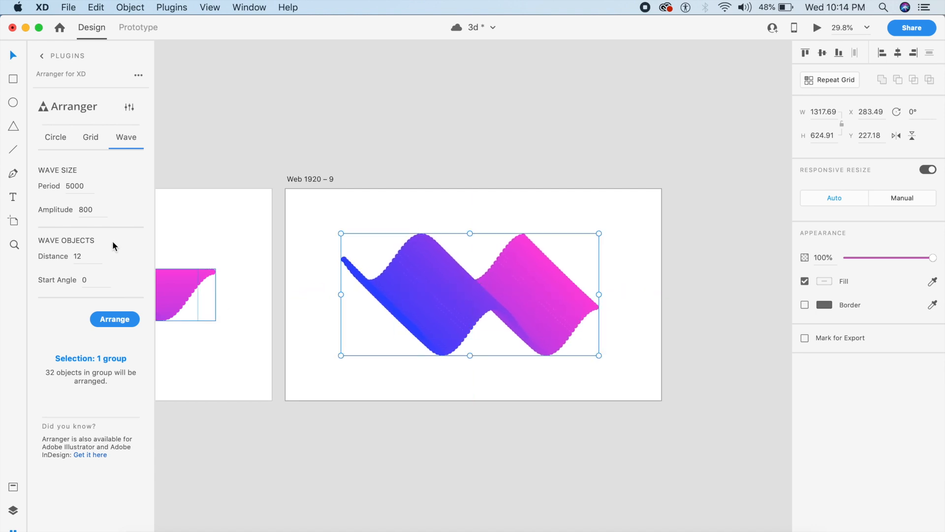
pyautogui.click(85, 208)
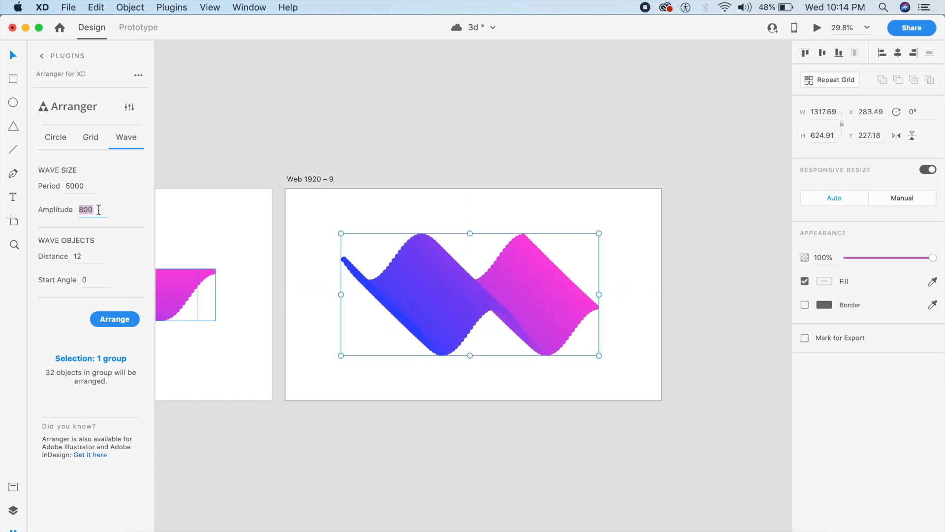
pyautogui.write('900')
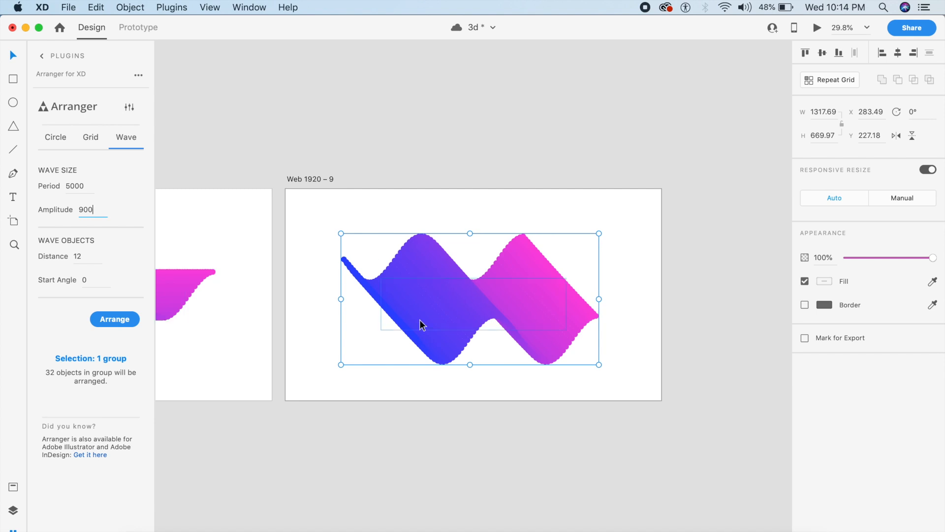
pyautogui.moveTo(422, 326); pyautogui.dragTo(481, 304)
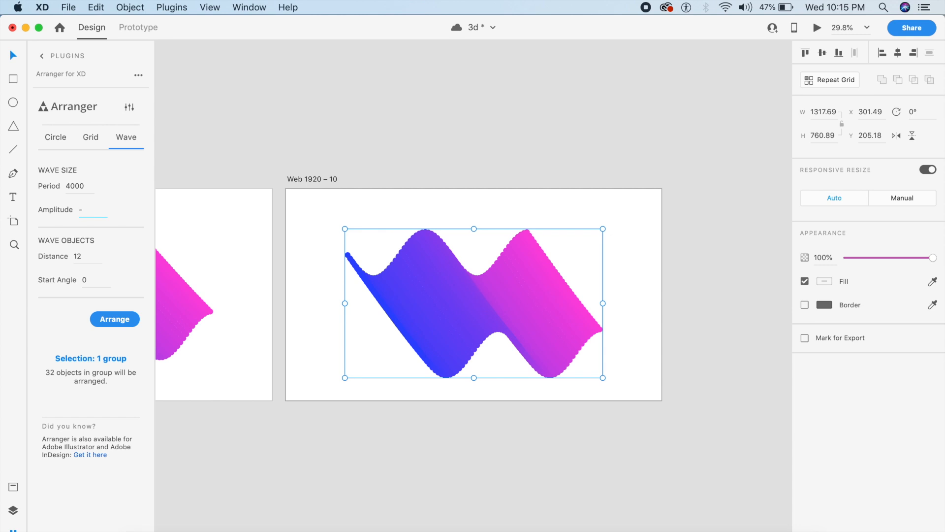
# - Set amplitude -1000 (via -900) and settle the period on 3800 after trying 300 and 3000
pyautogui.write('-900')
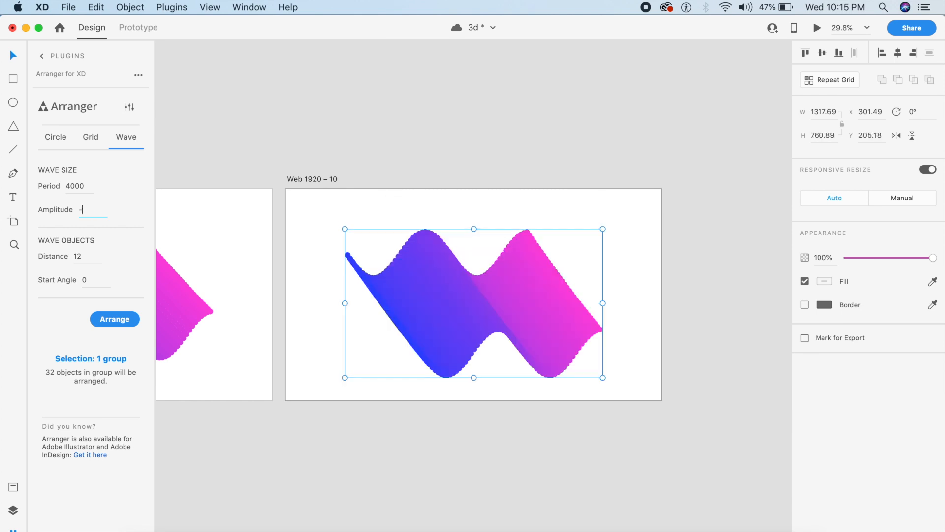
pyautogui.write('1000')
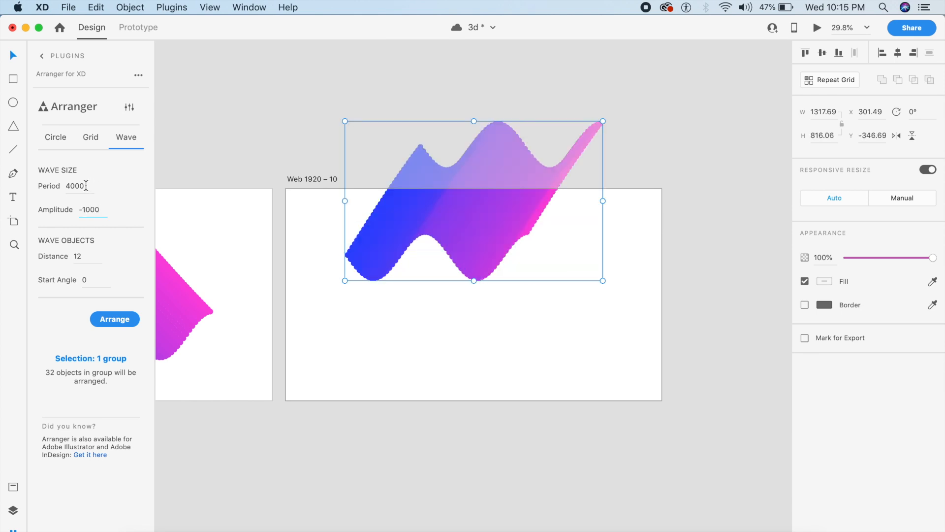
pyautogui.write('300')
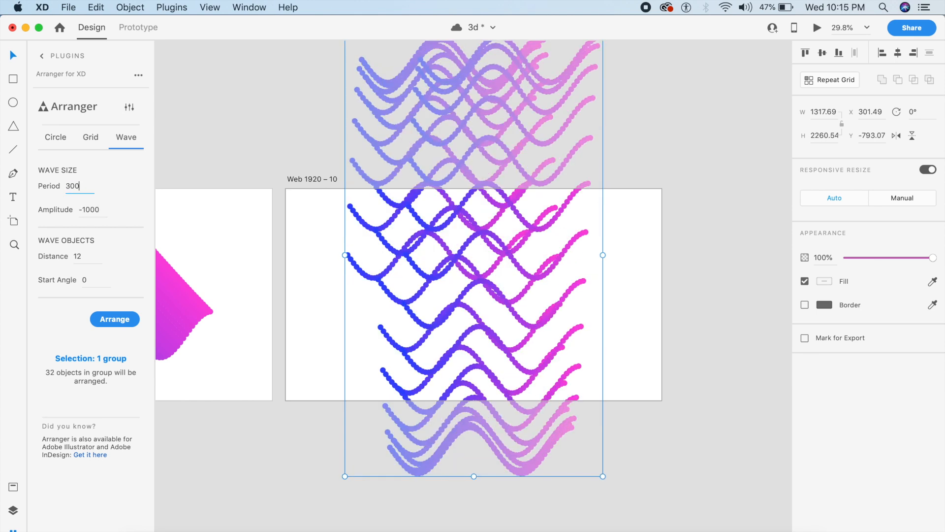
pyautogui.write('3000')
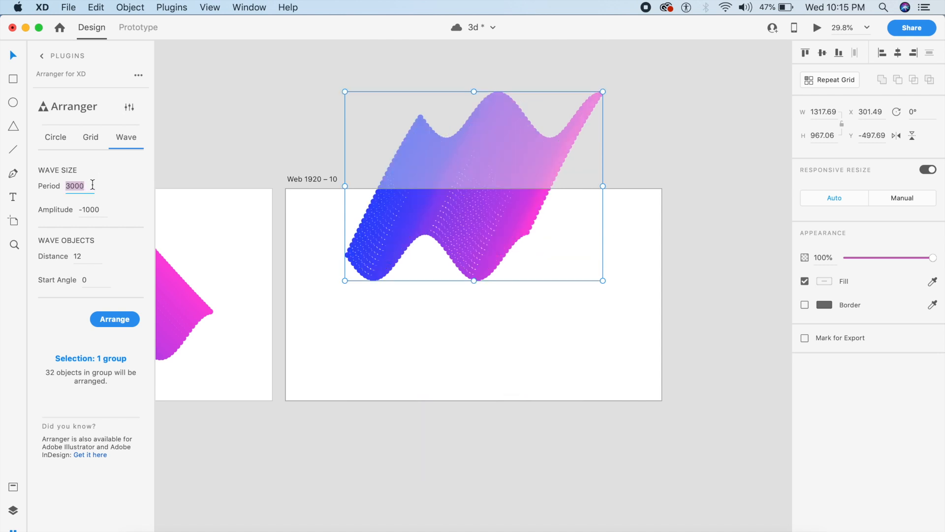
pyautogui.write('3800')
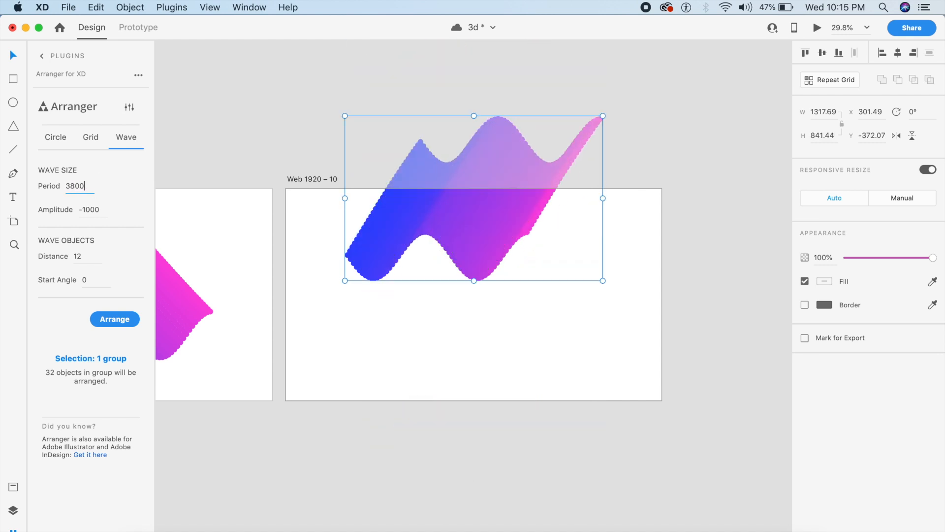
# - Reduce the dot distance to 20 and then 10
pyautogui.click(77, 256)
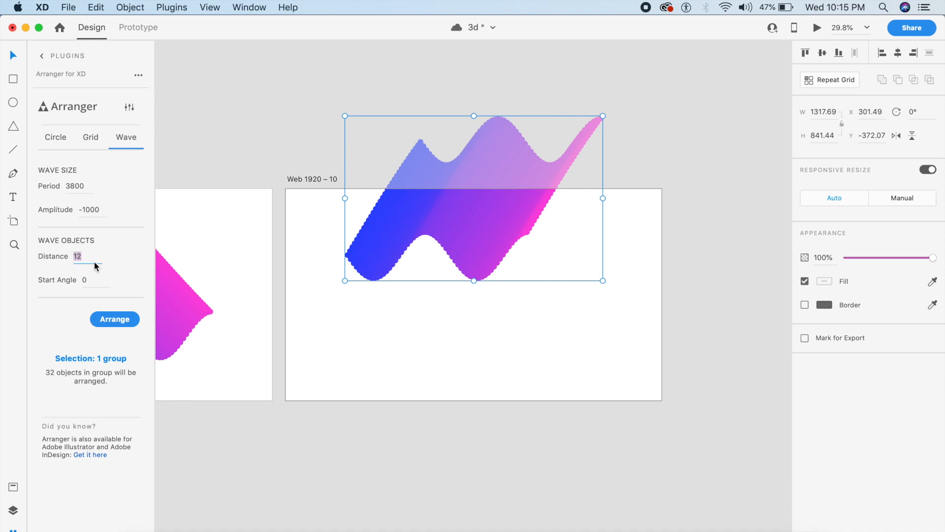
pyautogui.write('20')
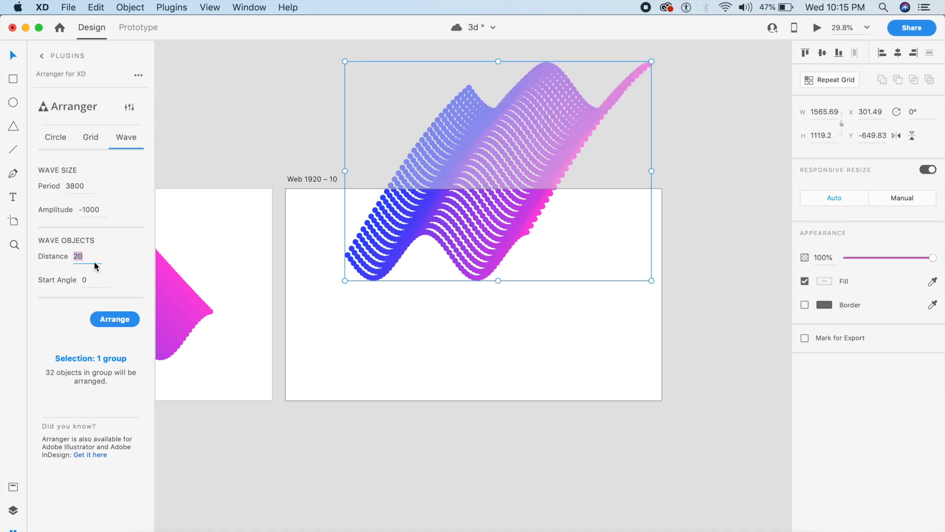
pyautogui.write('10')
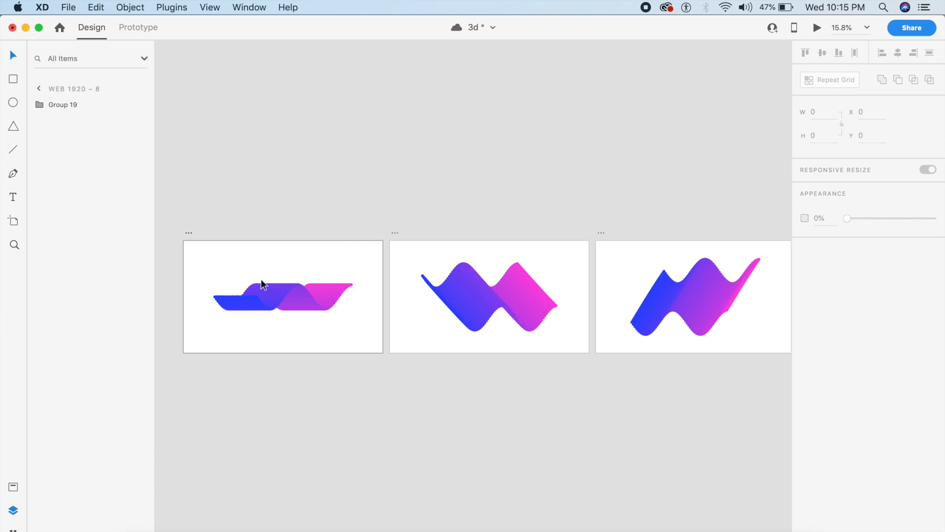
# - Check each ribbon group in the Layers panel, expanding one to show its dot rows, and save the file
pyautogui.click(283, 297)
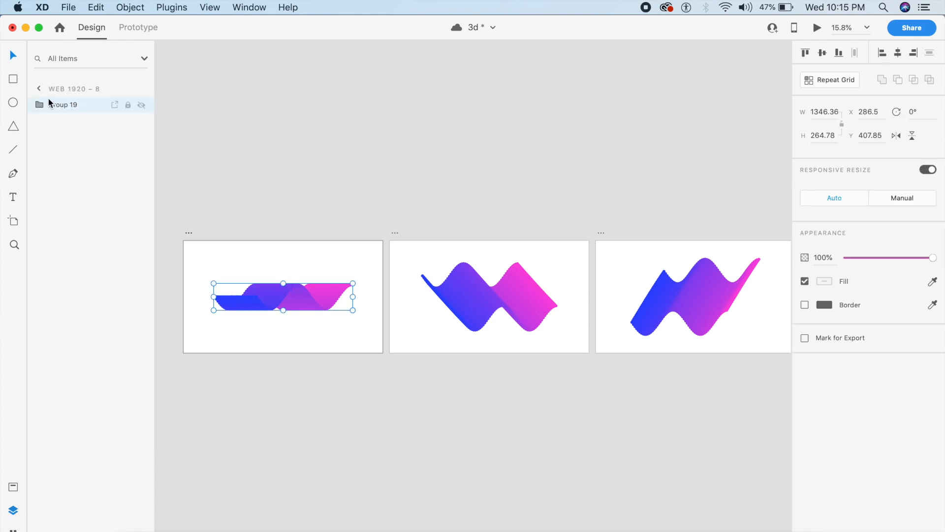
pyautogui.click(490, 295)
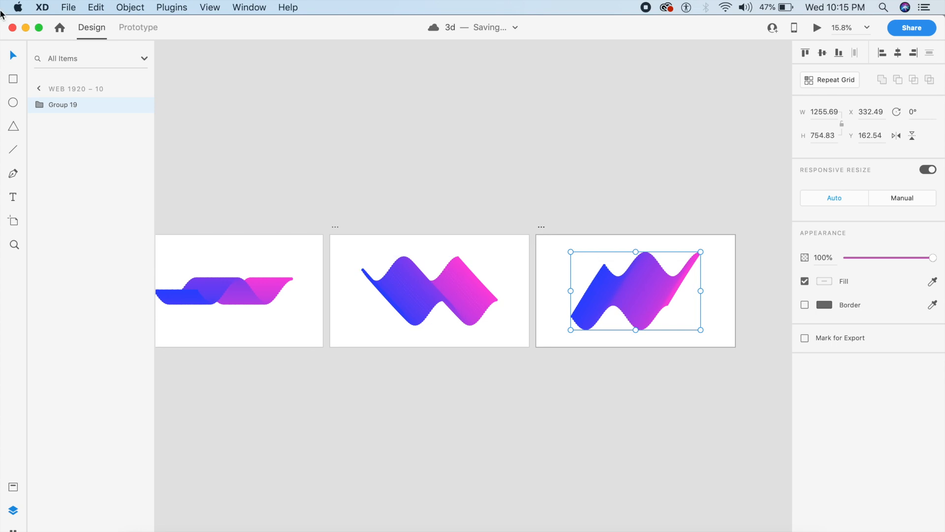
pyautogui.click(39, 104)
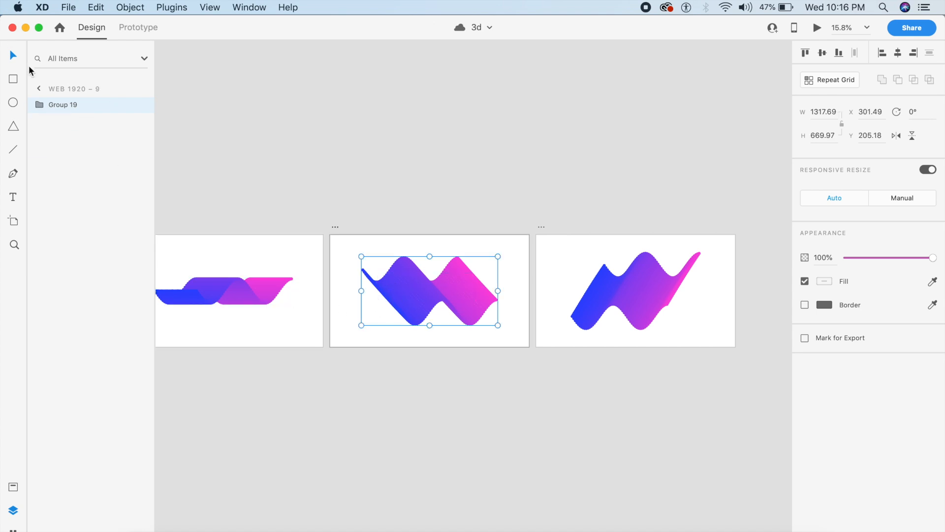
pyautogui.click(39, 105)
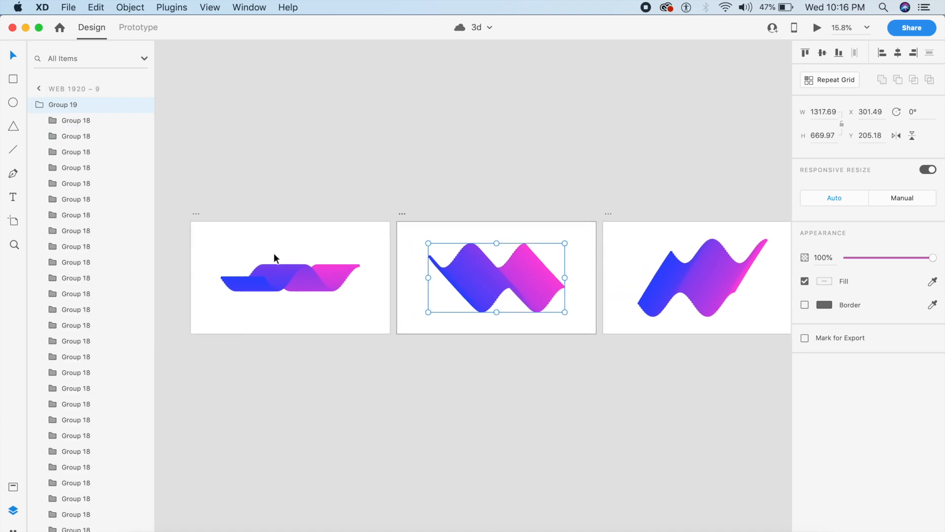
pyautogui.click(138, 28)
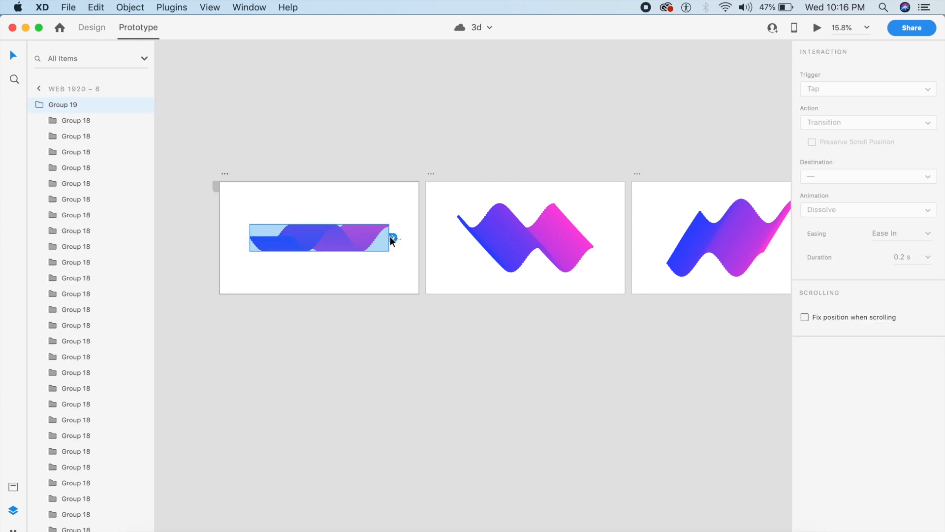
# - Wire the first ribbon to the Web 1920 – 9 artboard with a Tap trigger
pyautogui.moveTo(392, 237); pyautogui.dragTo(525, 238)
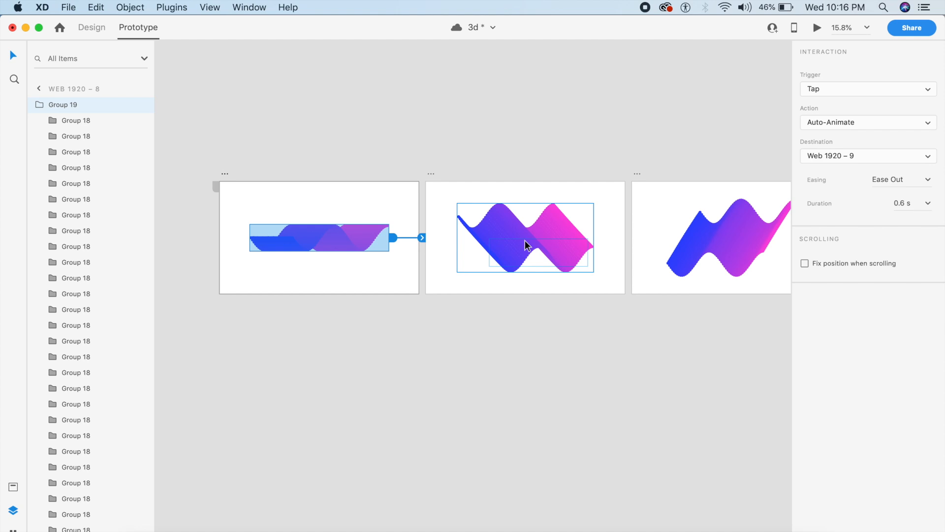
pyautogui.click(867, 89)
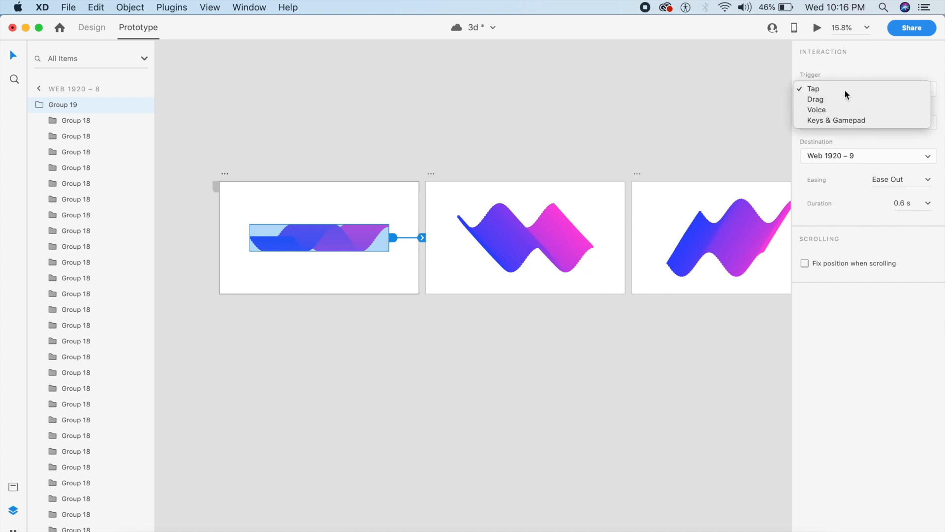
pyautogui.click(814, 89)
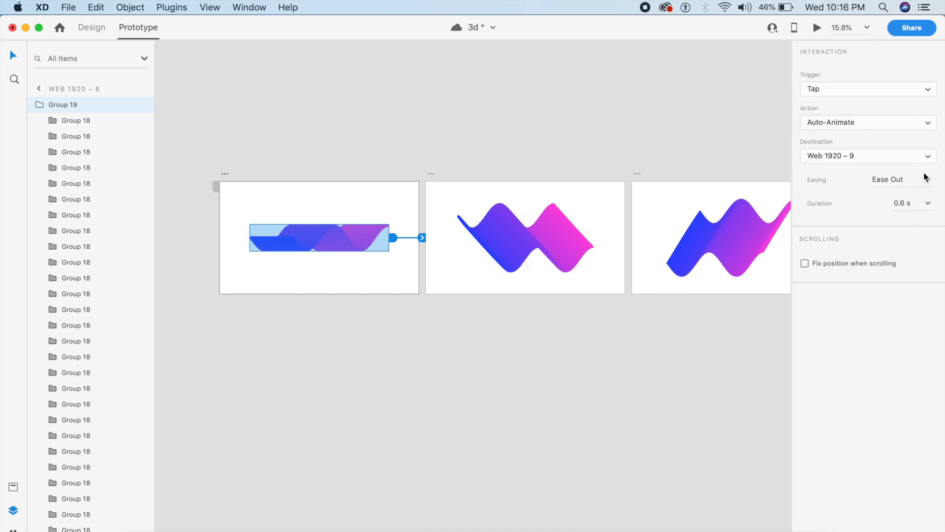
# - Set the transition to Auto-Animate with Ease In-Out and 3 s duration, then launch the live preview
pyautogui.click(898, 179)
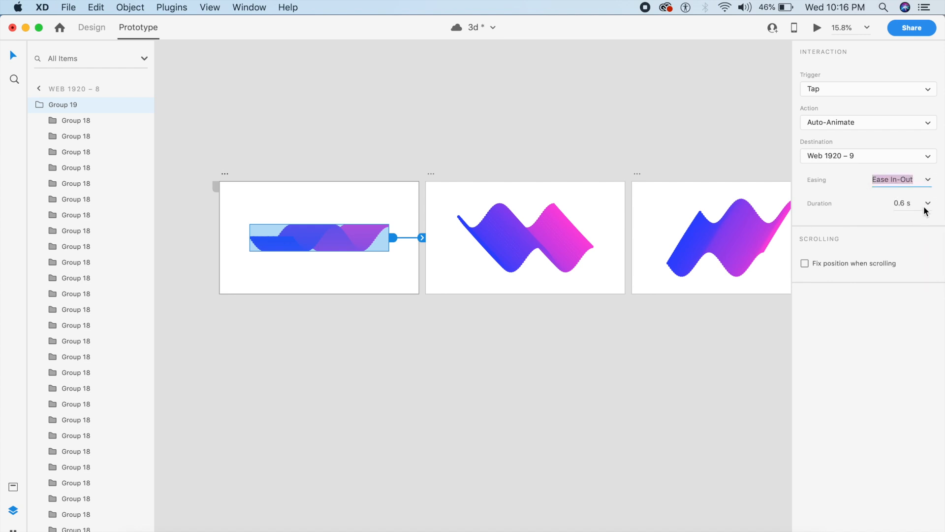
pyautogui.click(901, 203)
pyautogui.write('3')
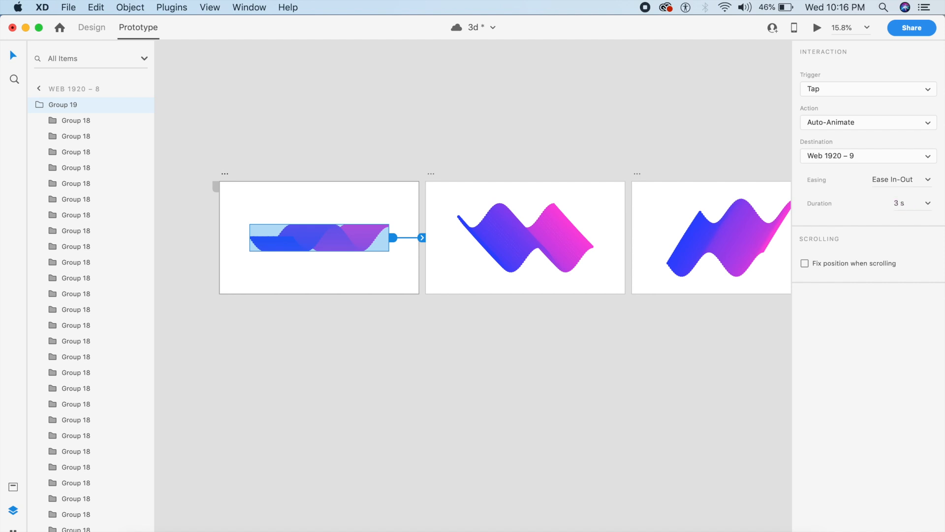
pyautogui.click(458, 228)
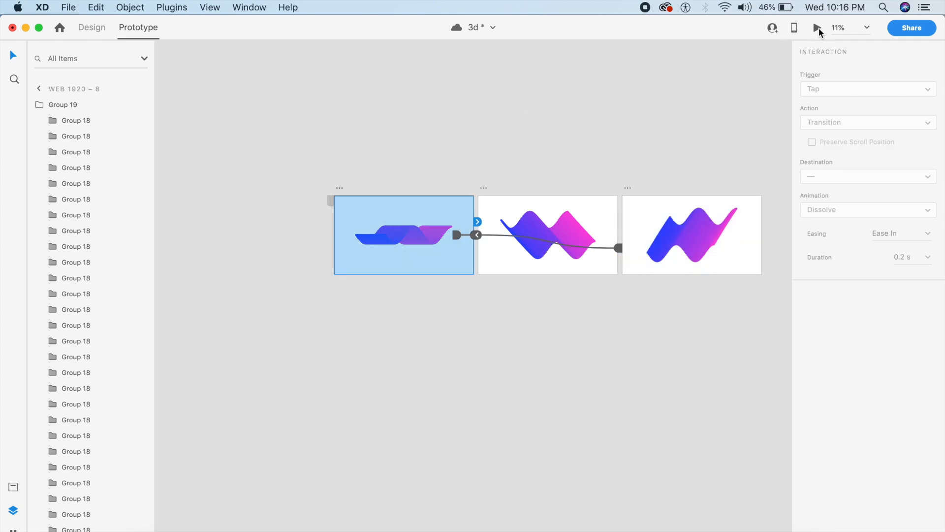
pyautogui.click(817, 27)
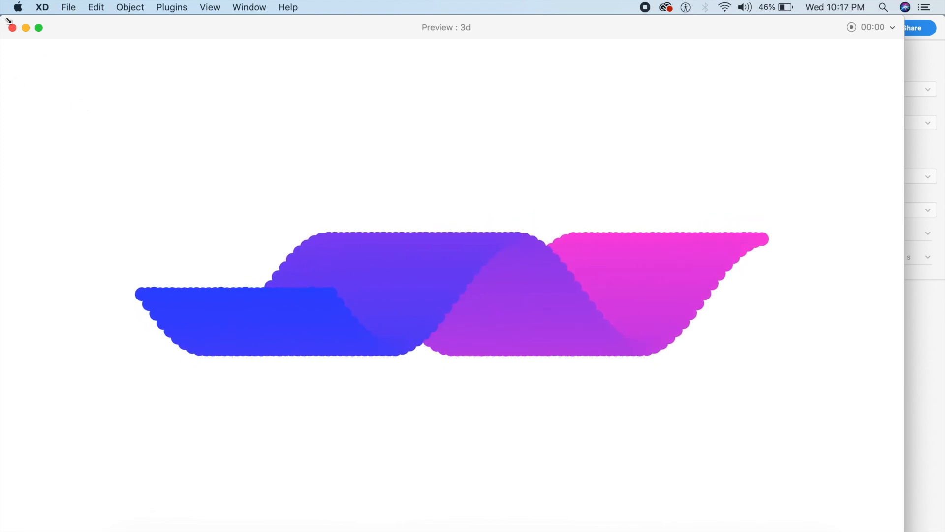
pyautogui.moveTo(445, 155)
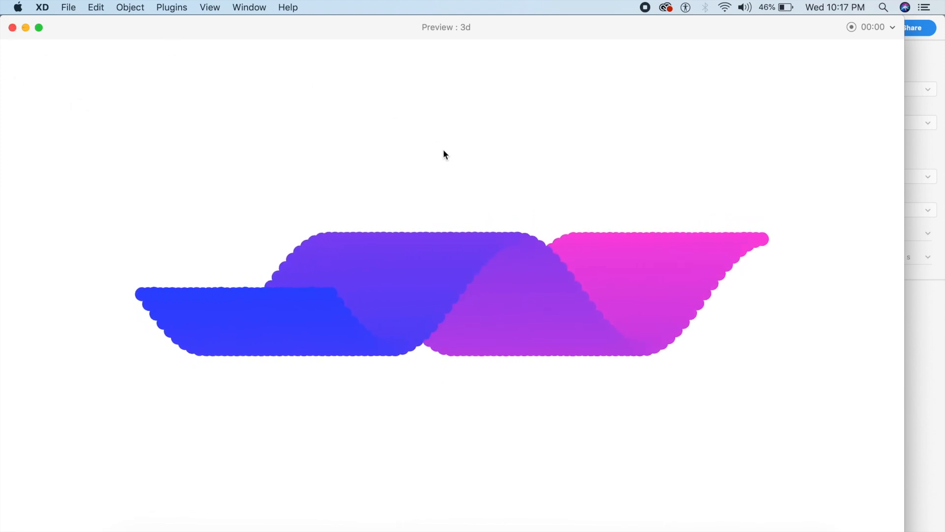